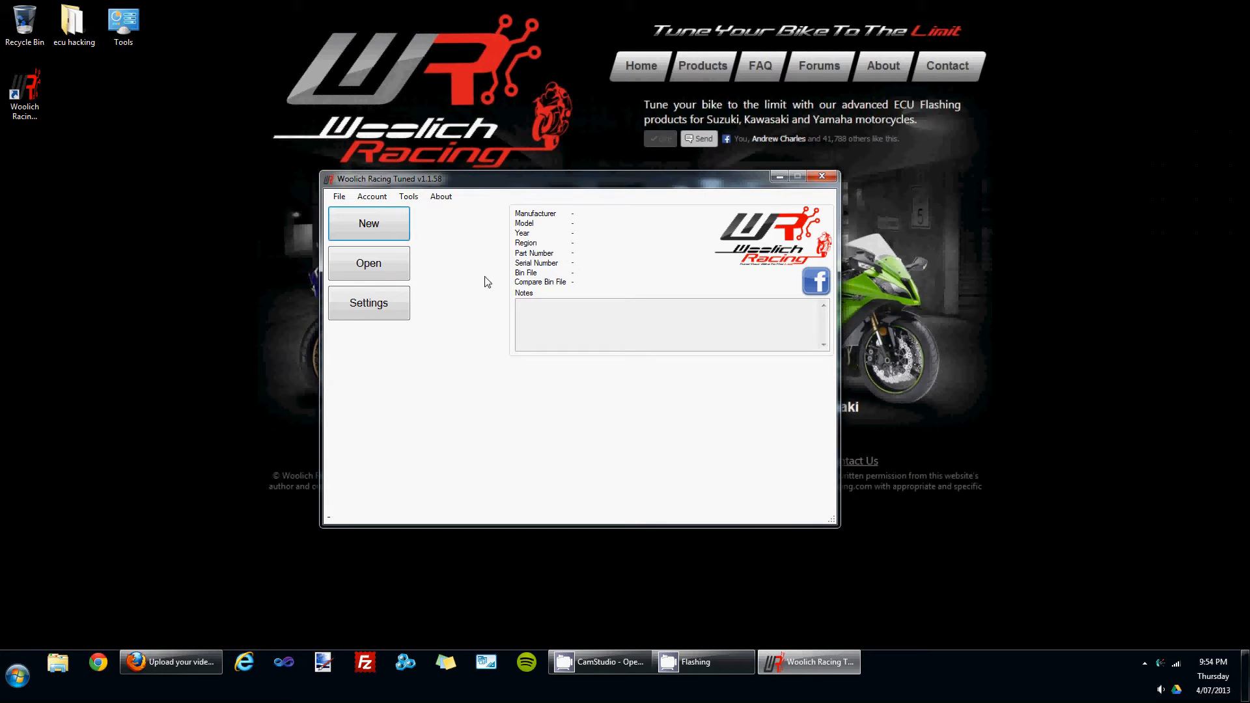
mouse_move(480, 238)
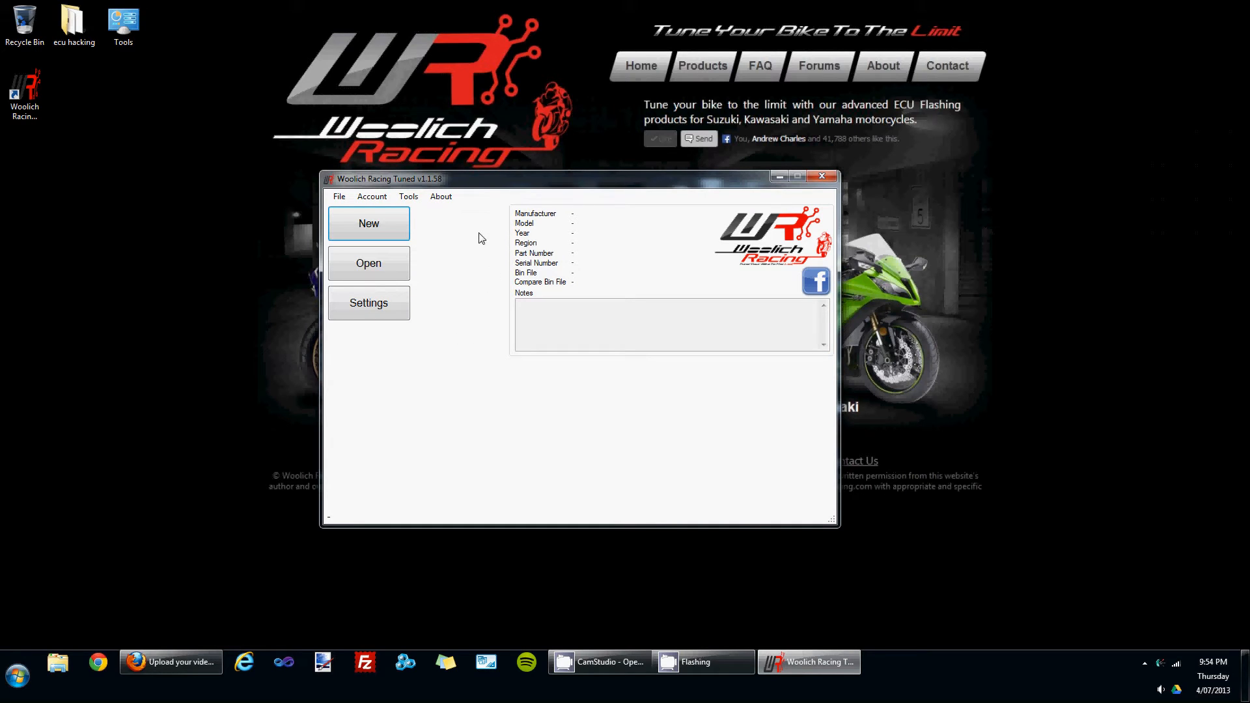
- Start a new bin for a Suzuki GSX-R 1000, 2008, ECU part 32920-21H50
left_click(367, 224)
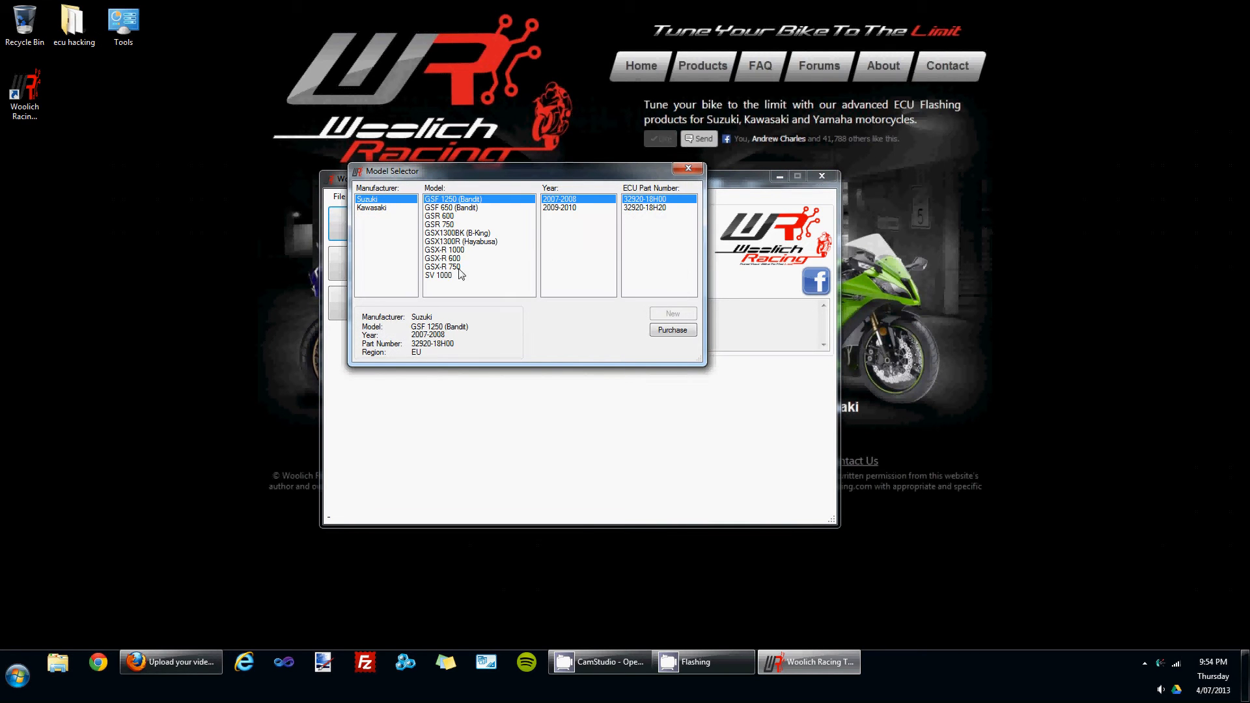
left_click(443, 250)
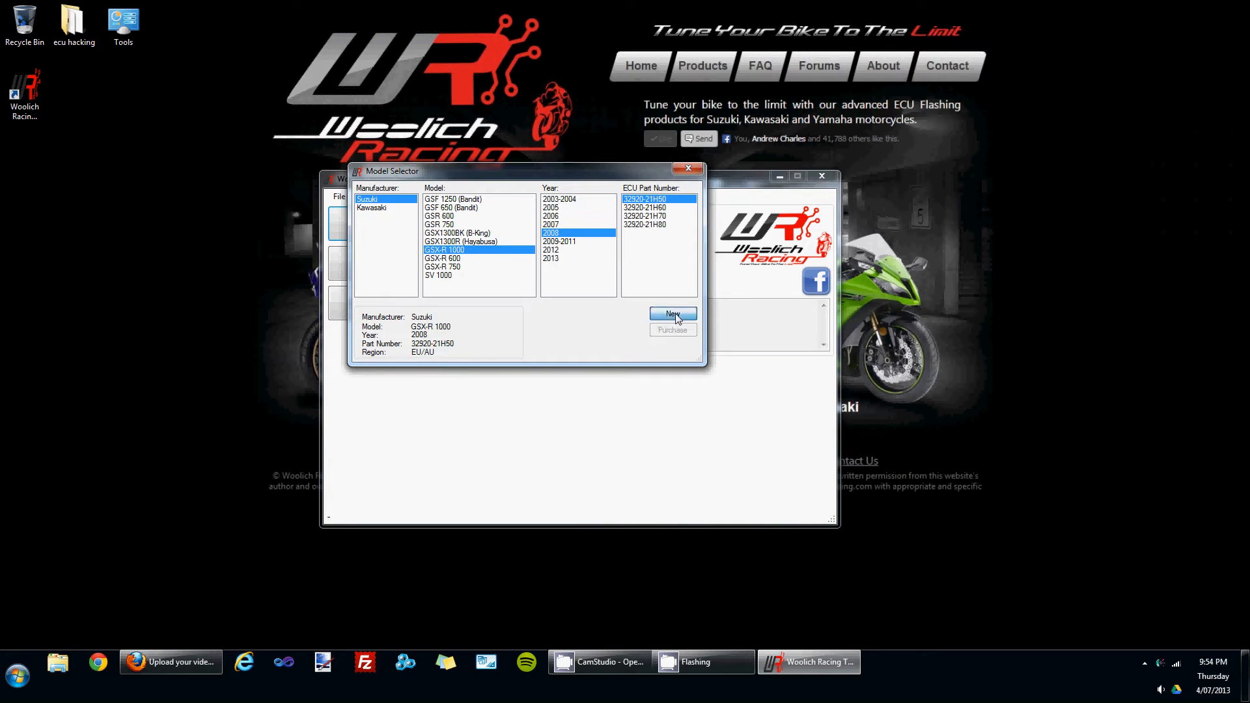
left_click(672, 313)
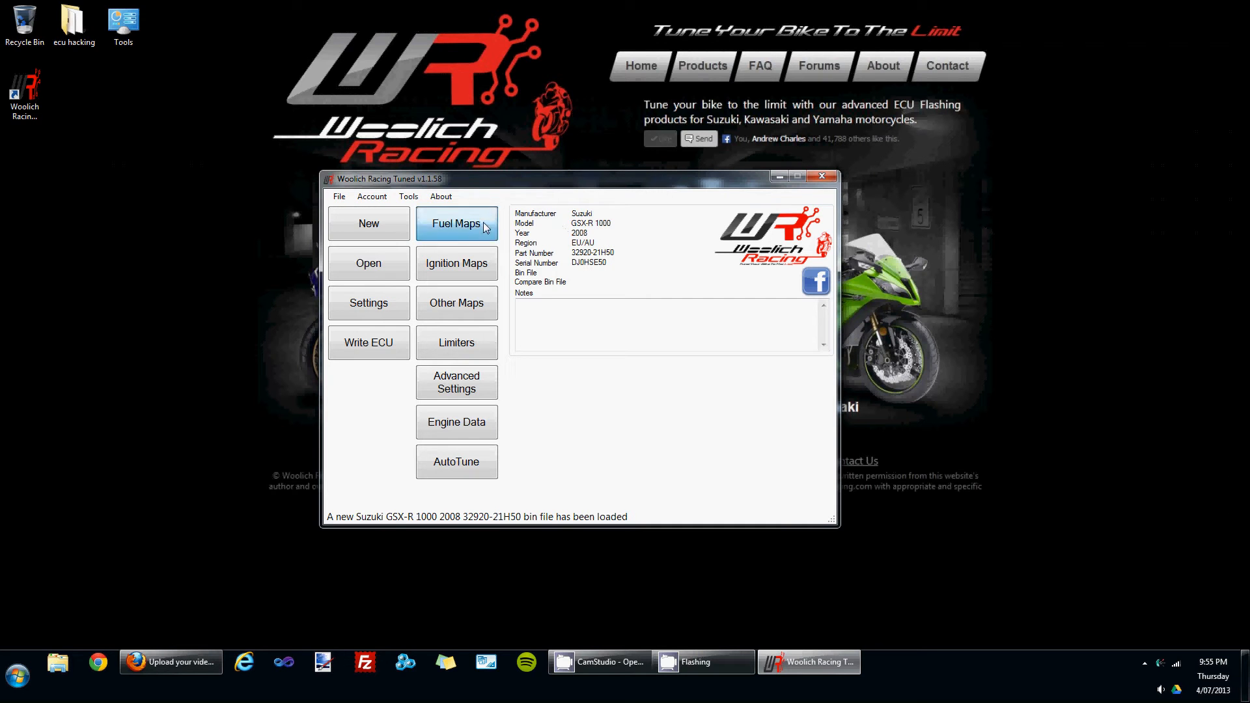
- In the fuel map, add 5% to the 1800–2800 rpm cells and subtract 5% from 3000–4000 rpm
left_click(455, 223)
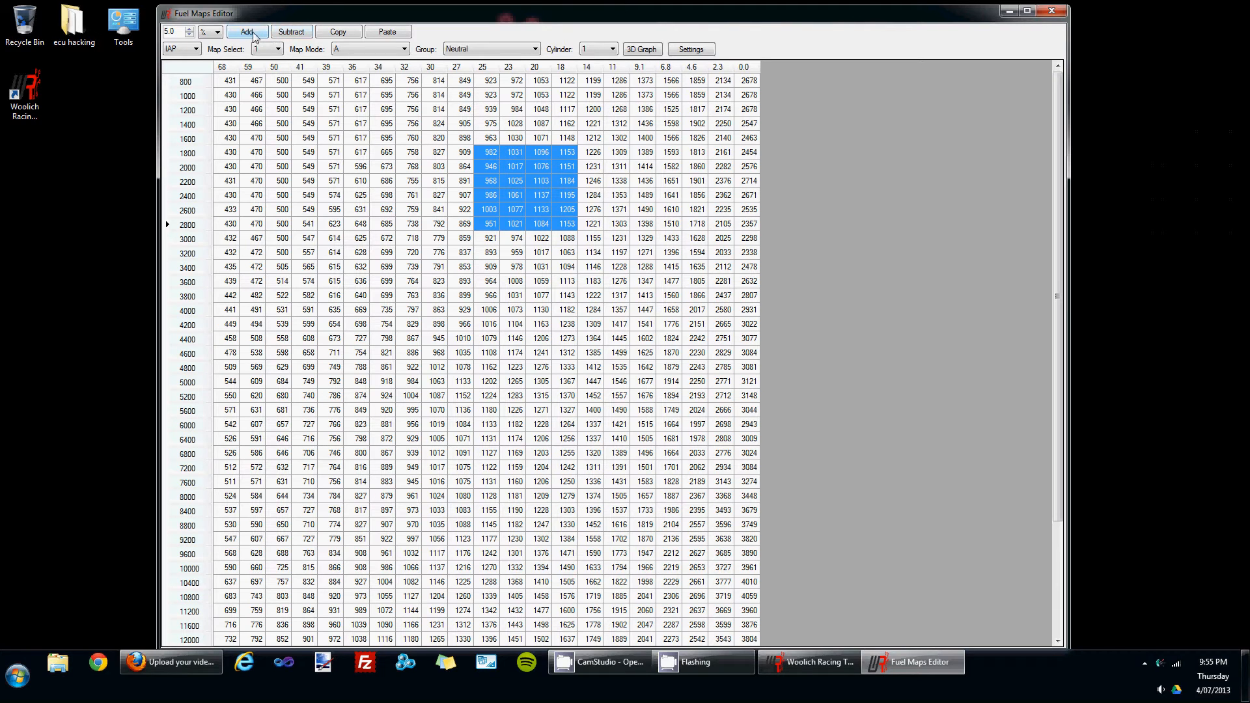
left_click(247, 31)
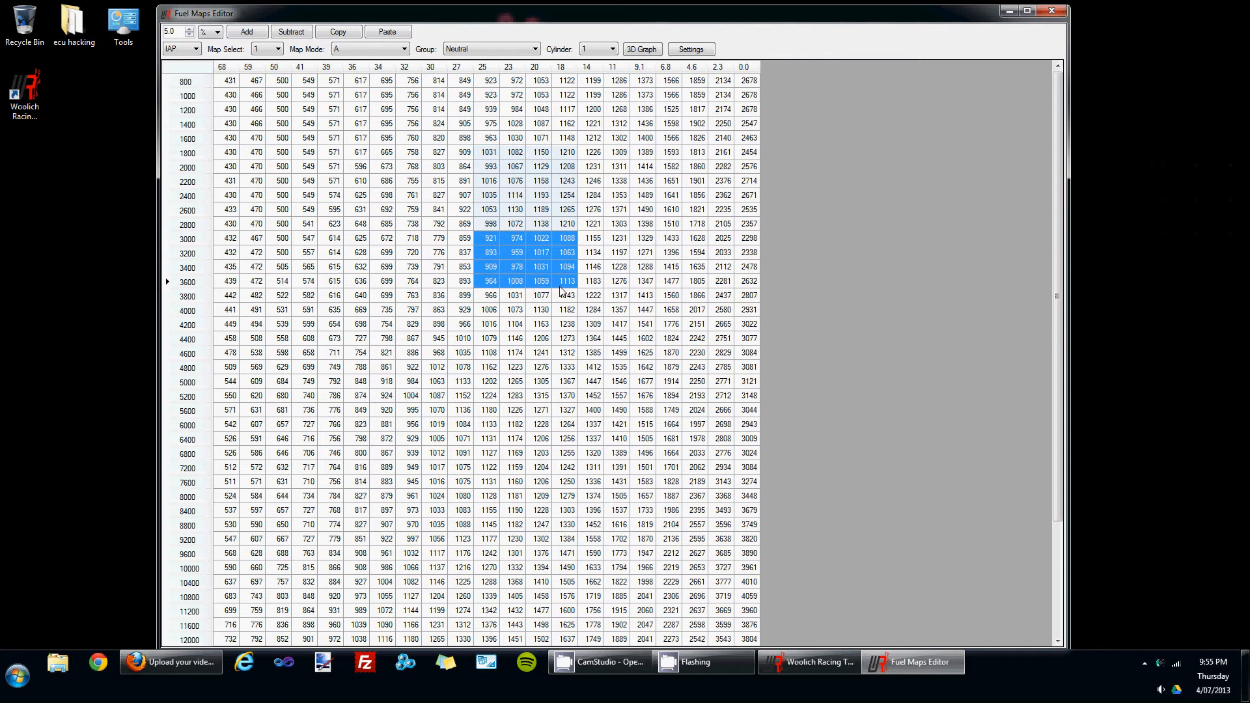
left_click(291, 32)
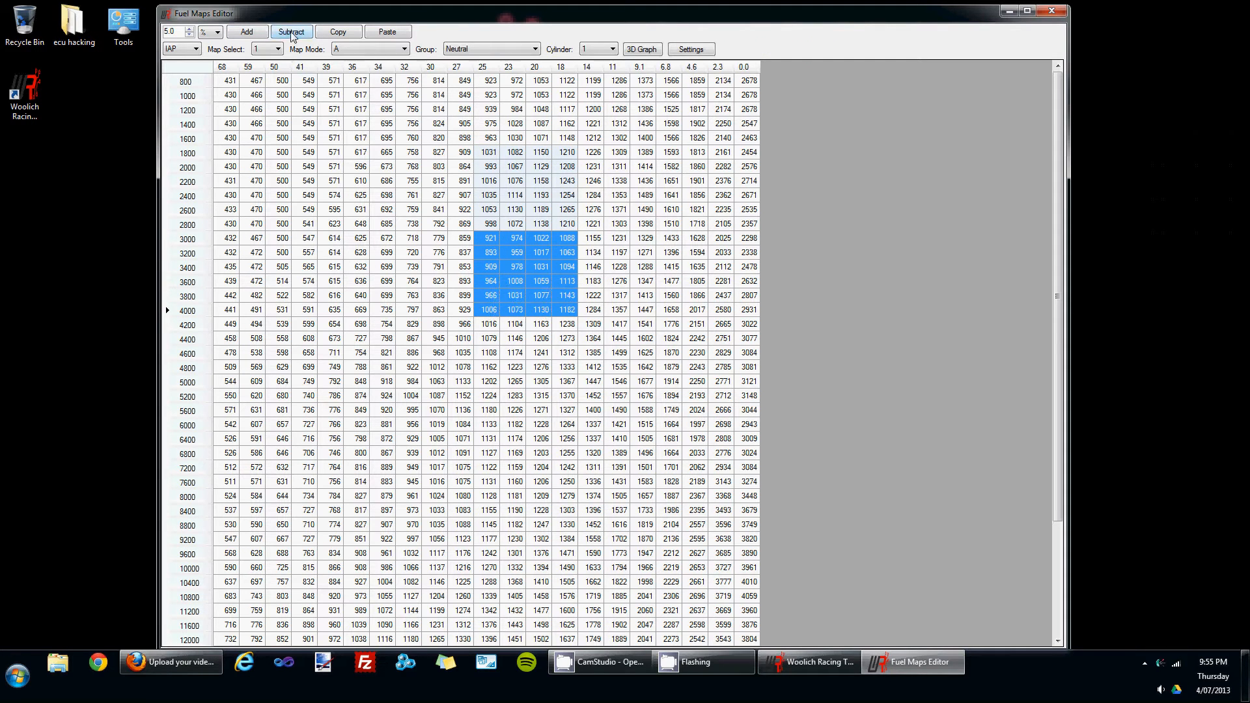
left_click(291, 32)
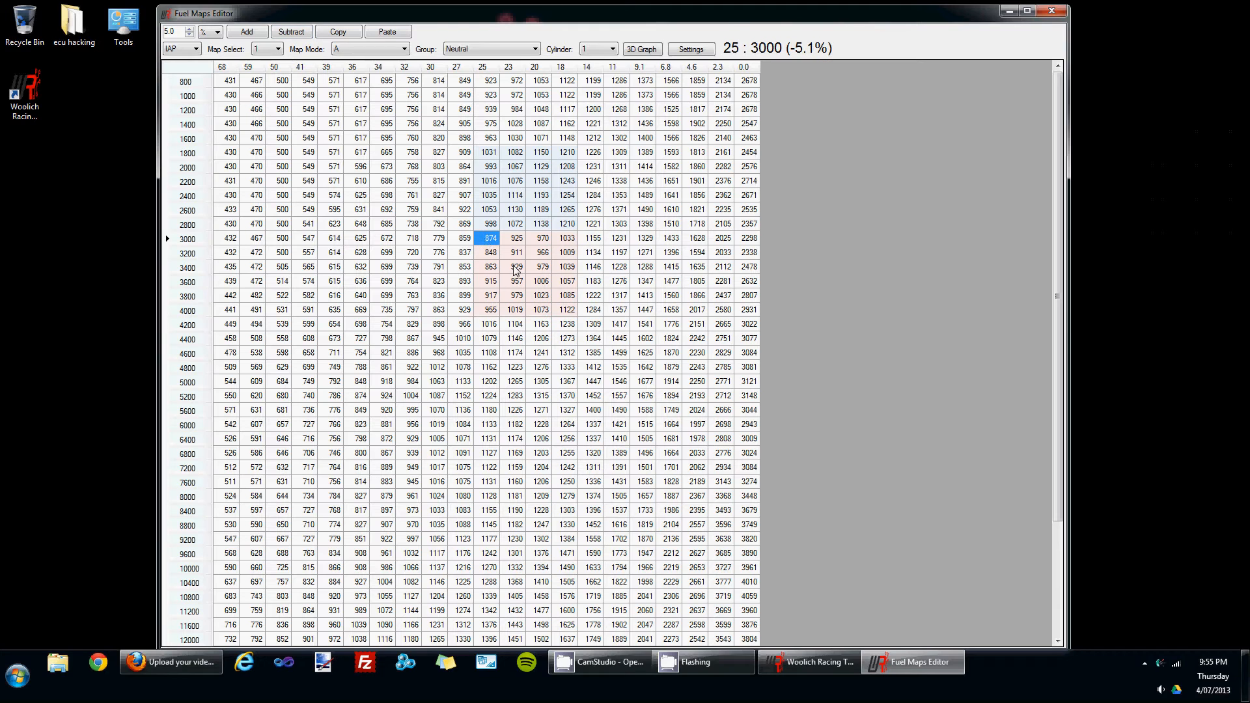
mouse_move(735, 149)
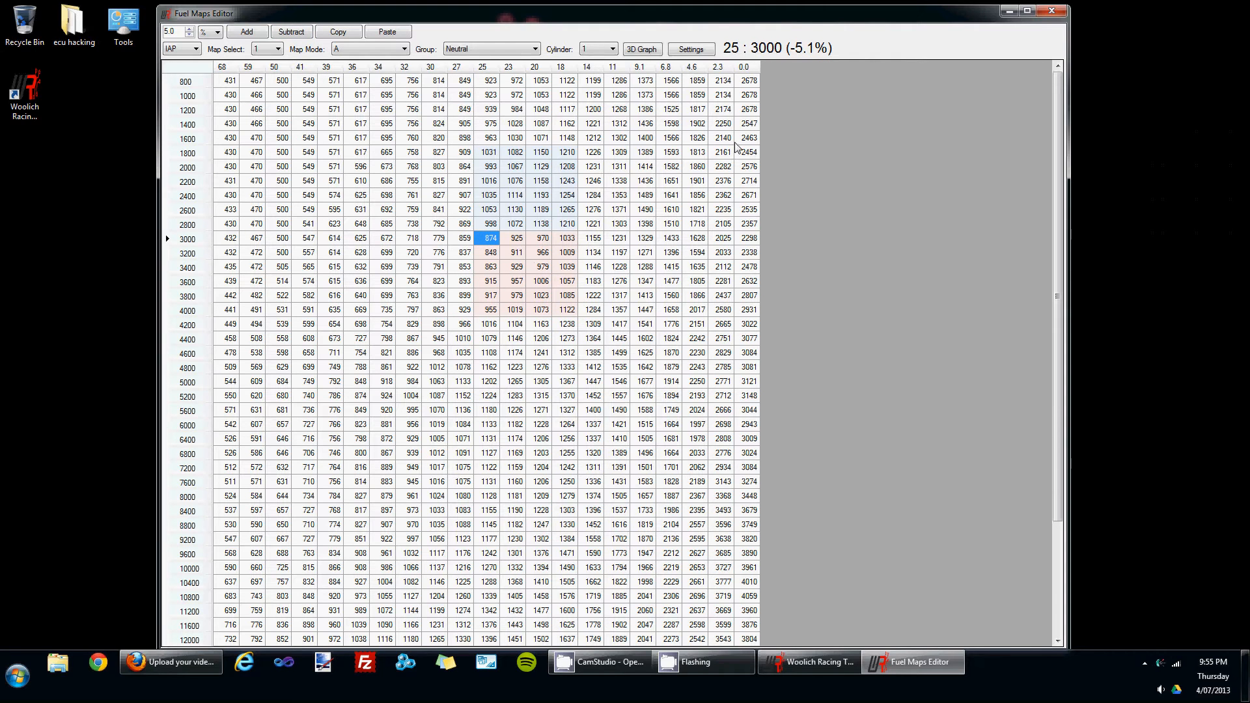
mouse_move(820, 50)
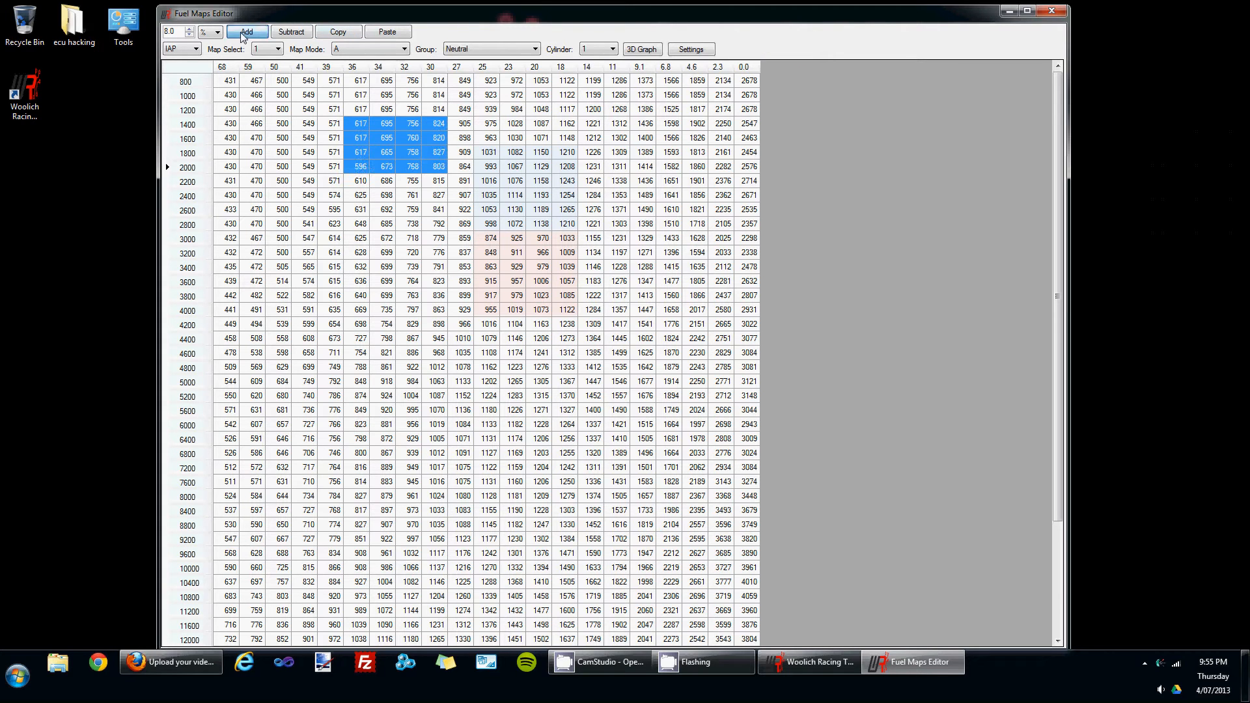
- Add 8% to the fuel cells in rows 1400–2000 rpm under columns 36–30
left_click(246, 31)
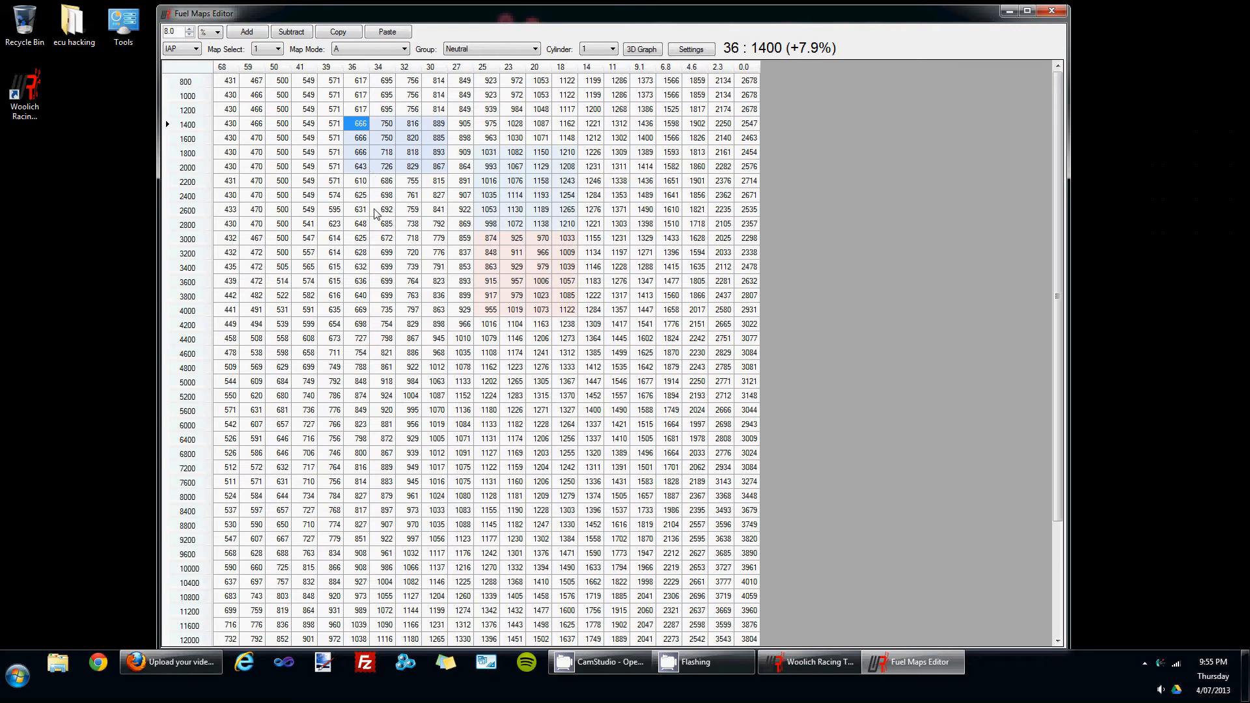
mouse_move(461, 313)
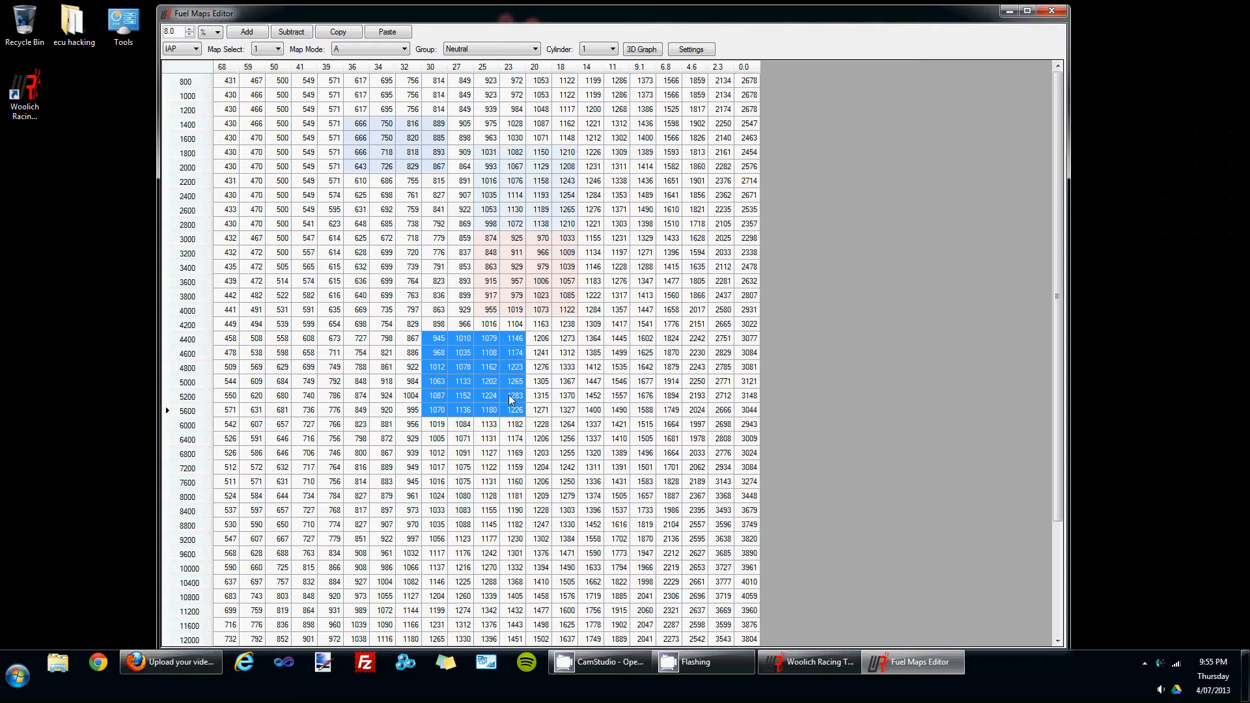
- Add fuel to 4400–5600 rpm (columns 30–20); subtract from 3000–4200 rpm (columns 36–32)
left_click(247, 32)
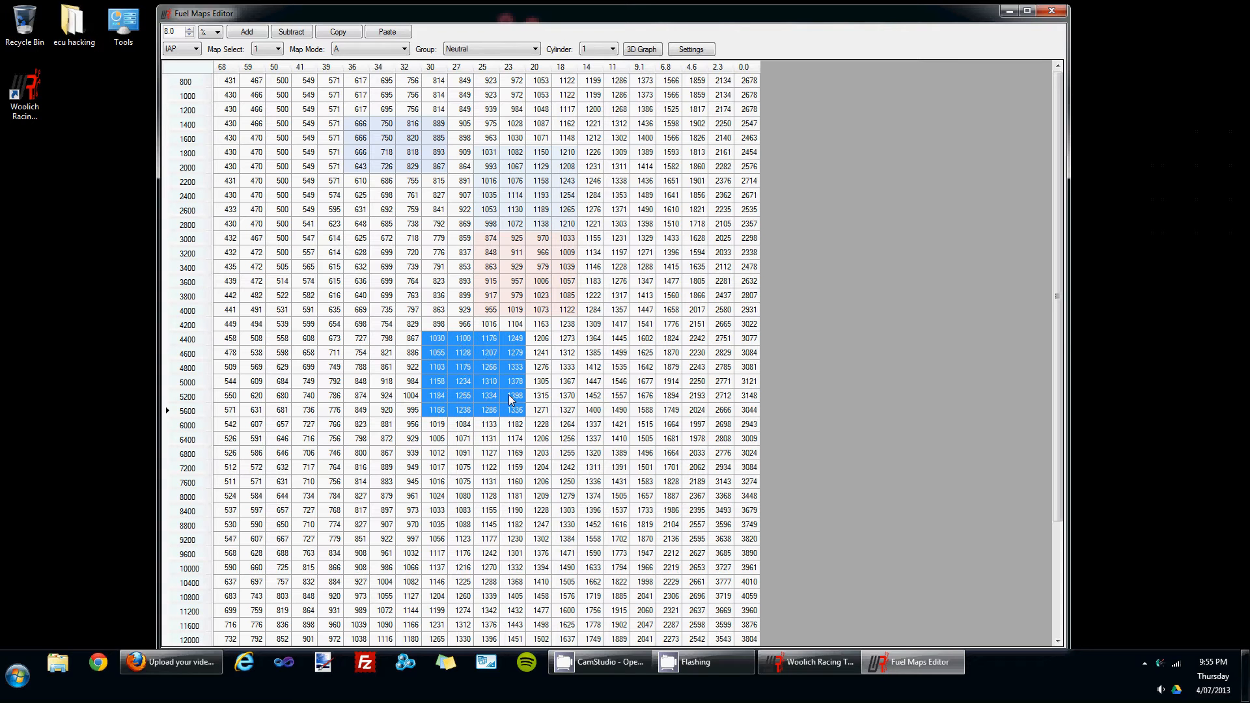
left_click(436, 338)
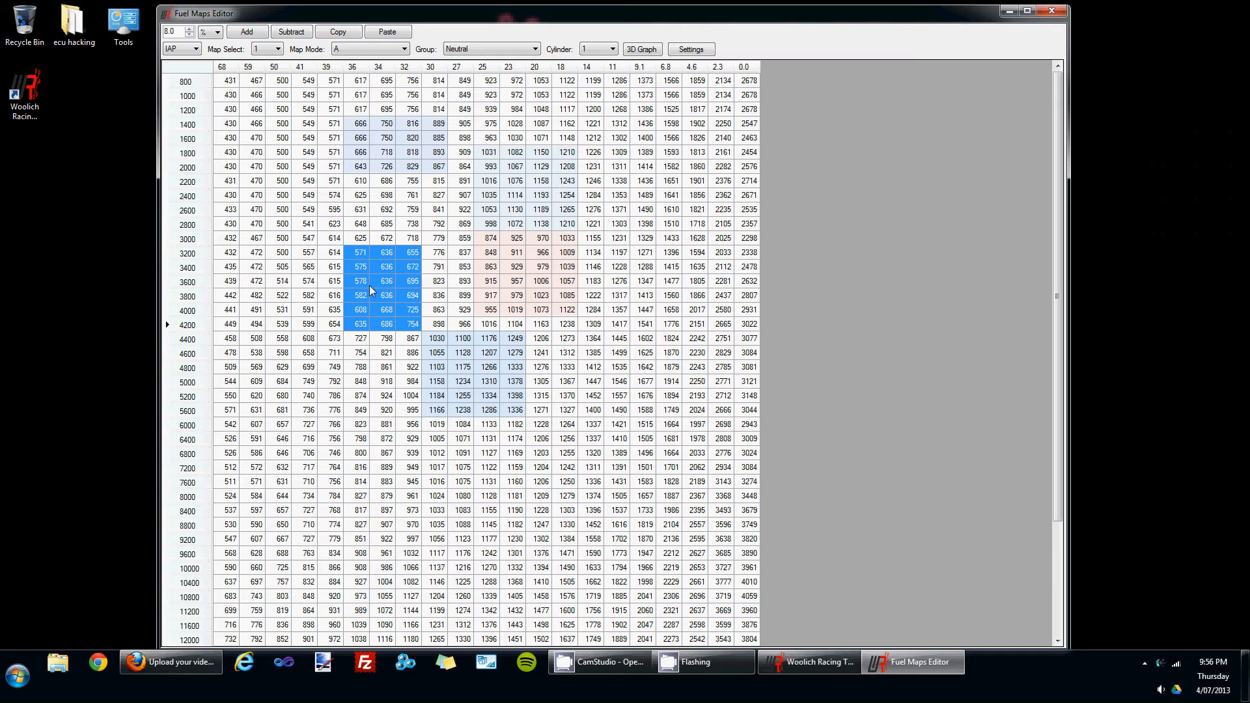
left_click(358, 252)
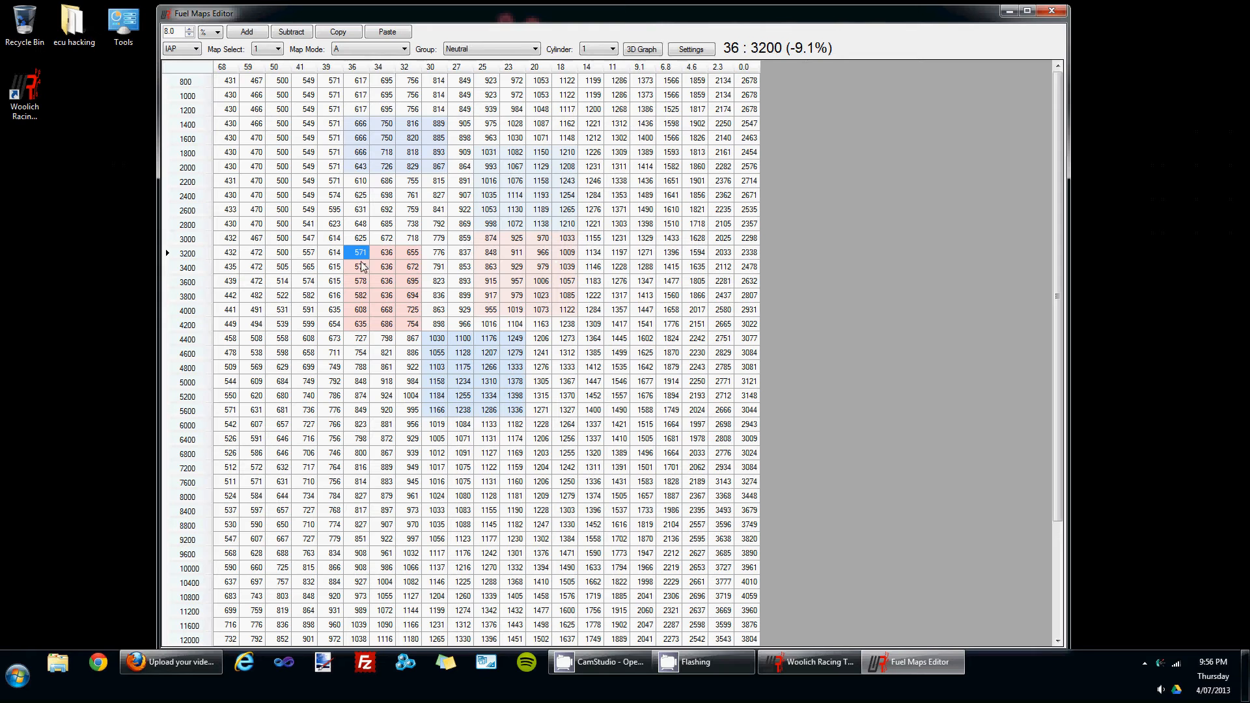
left_click(386, 180)
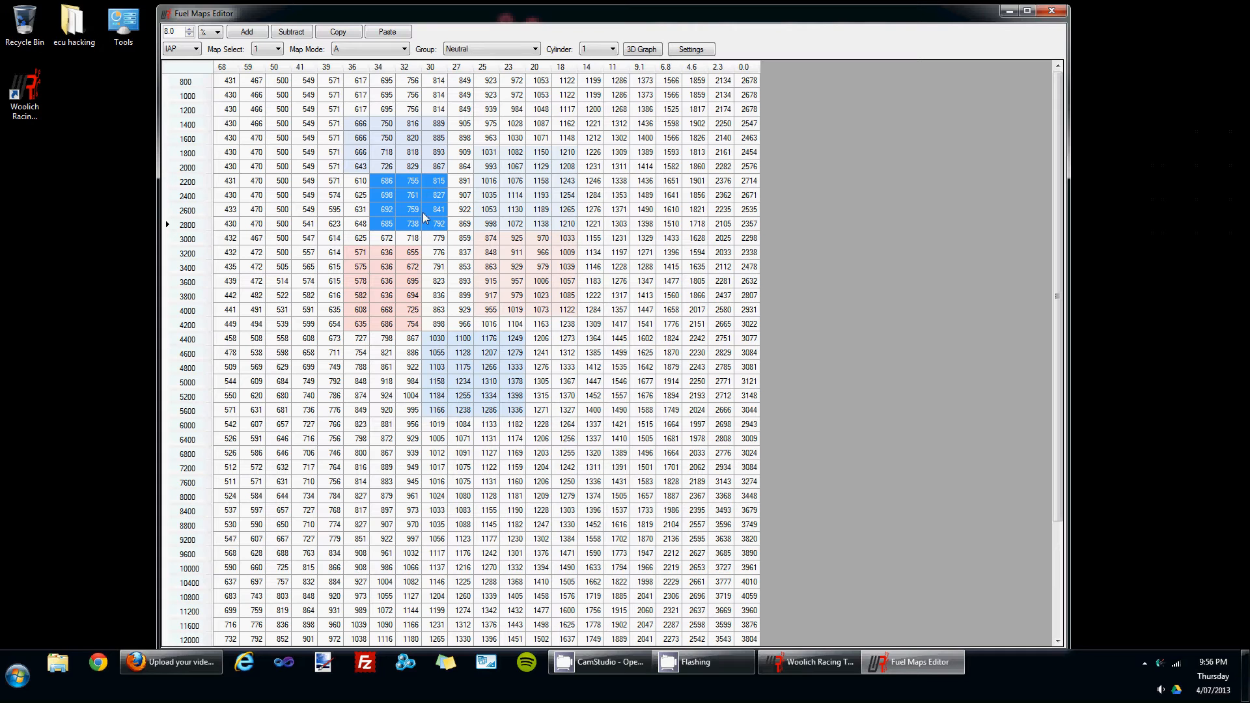
mouse_move(505, 231)
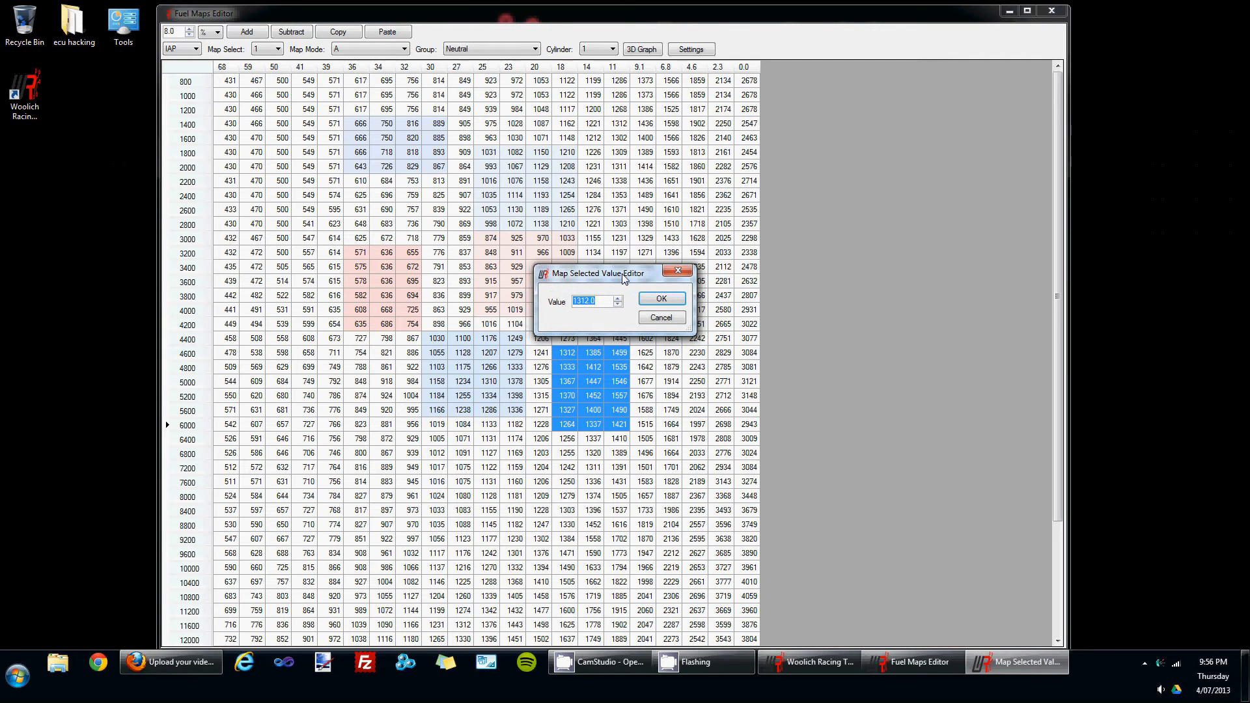
- Enter 1500 in the Map Selected Value Editor for the selected 4600–6000 rpm block
type("15")
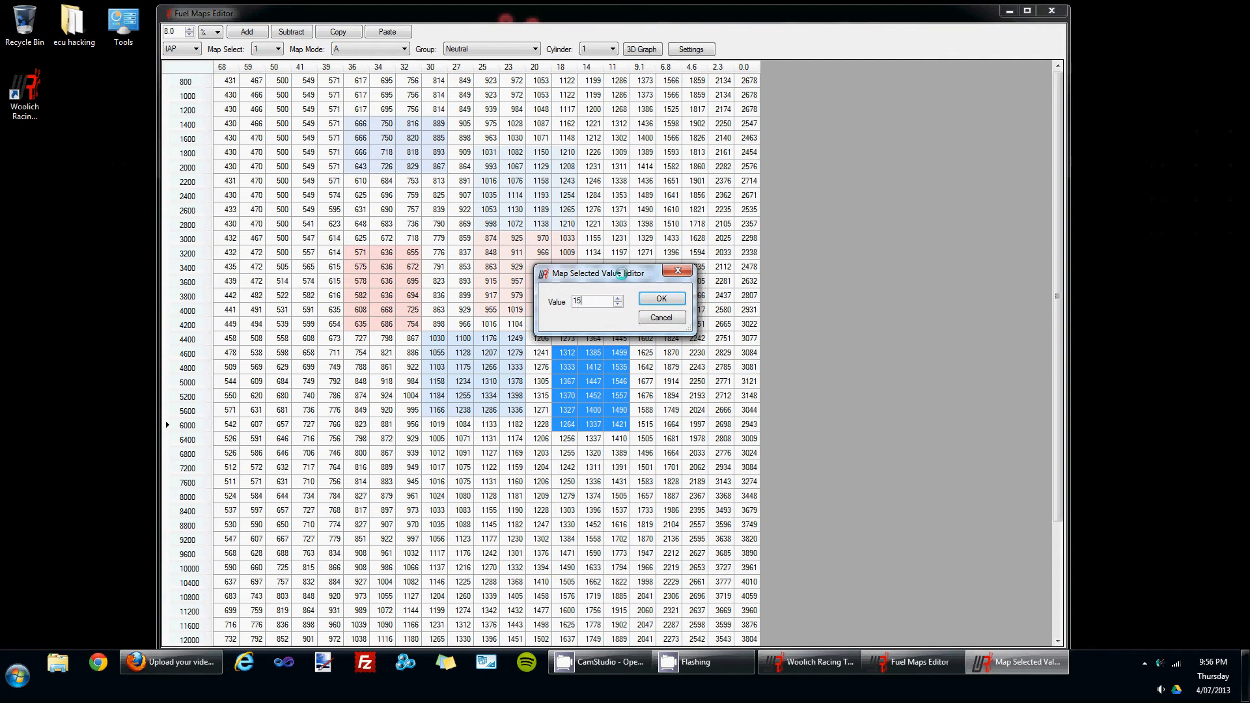
left_click(659, 298)
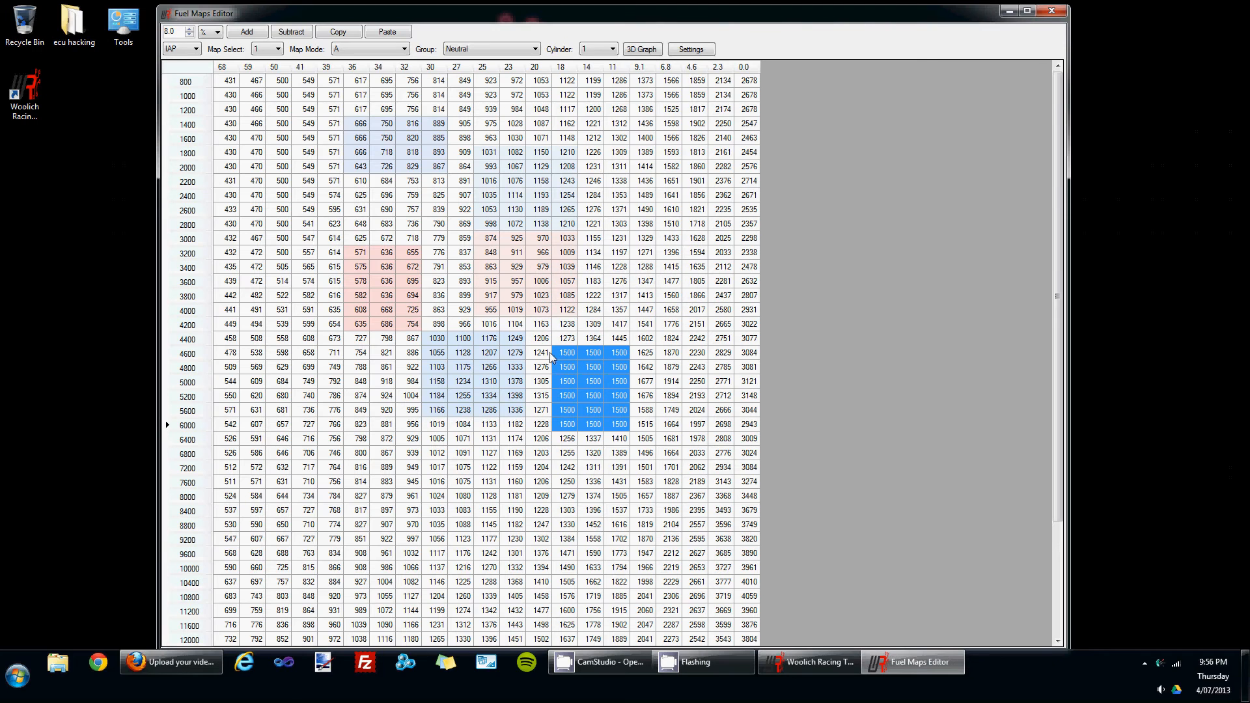
mouse_move(569, 352)
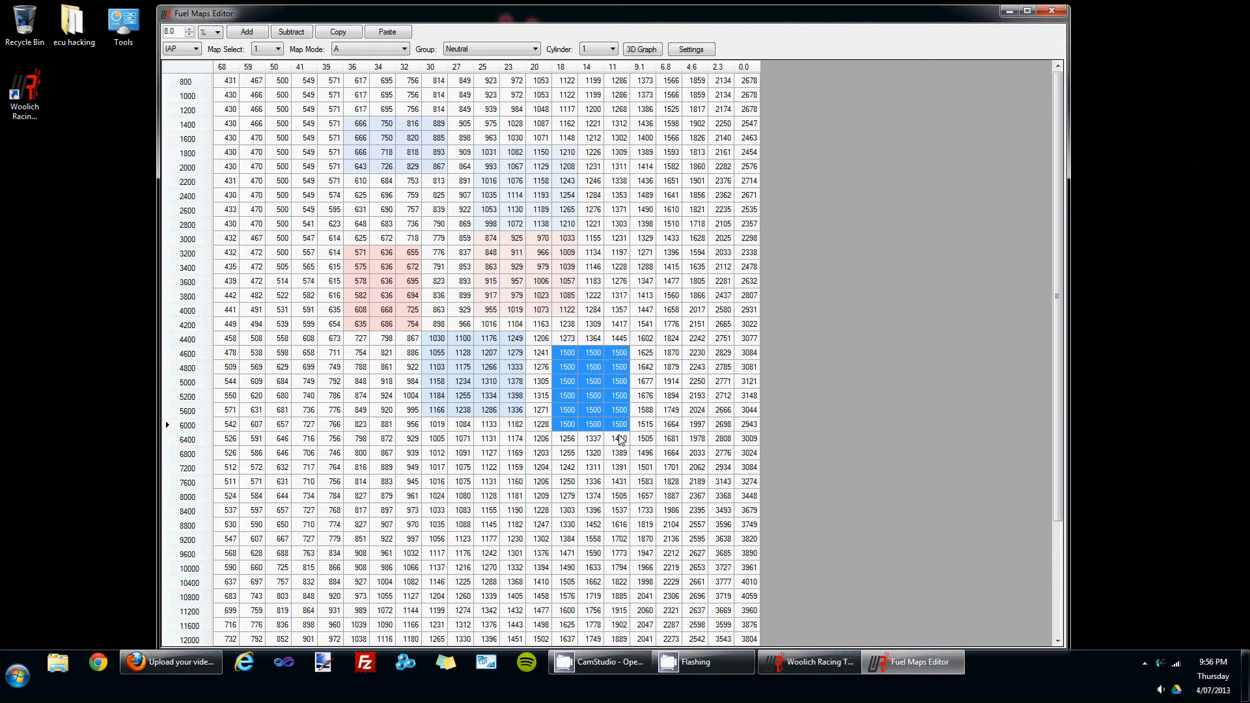
mouse_move(574, 361)
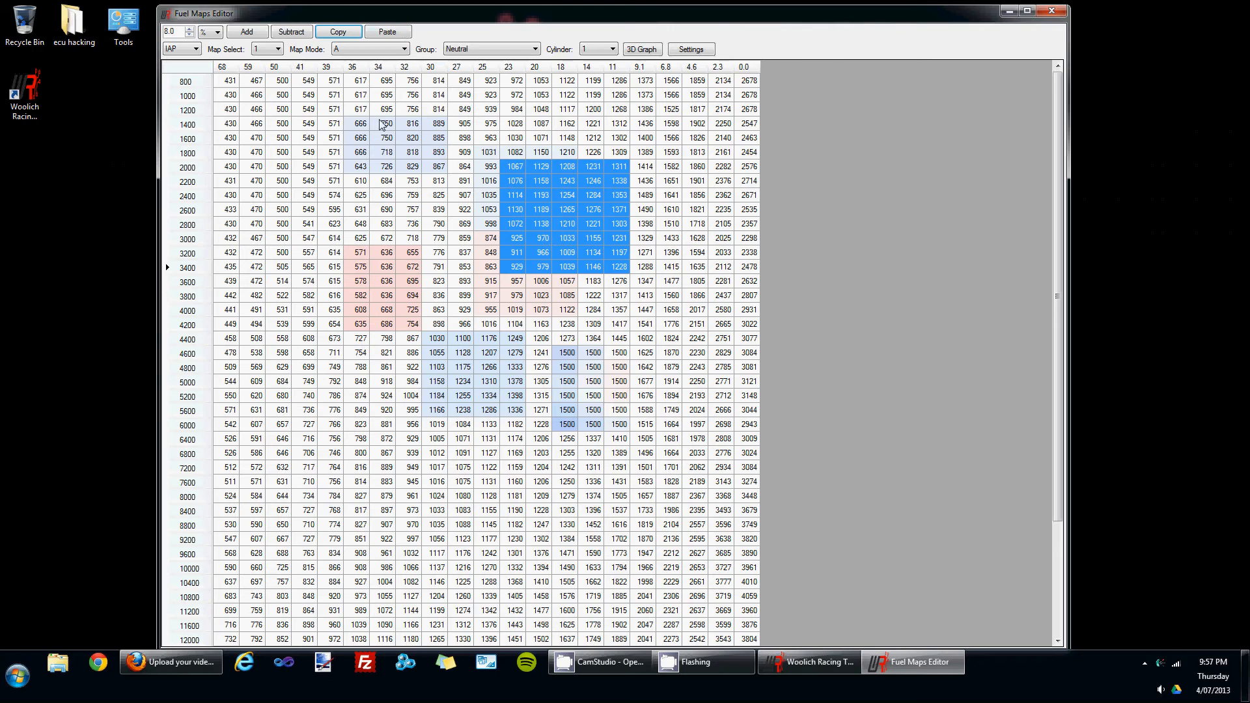
- Copy the 2000–3400 rpm, columns 25–11 block and paste it at cell 34:1400
left_click(388, 31)
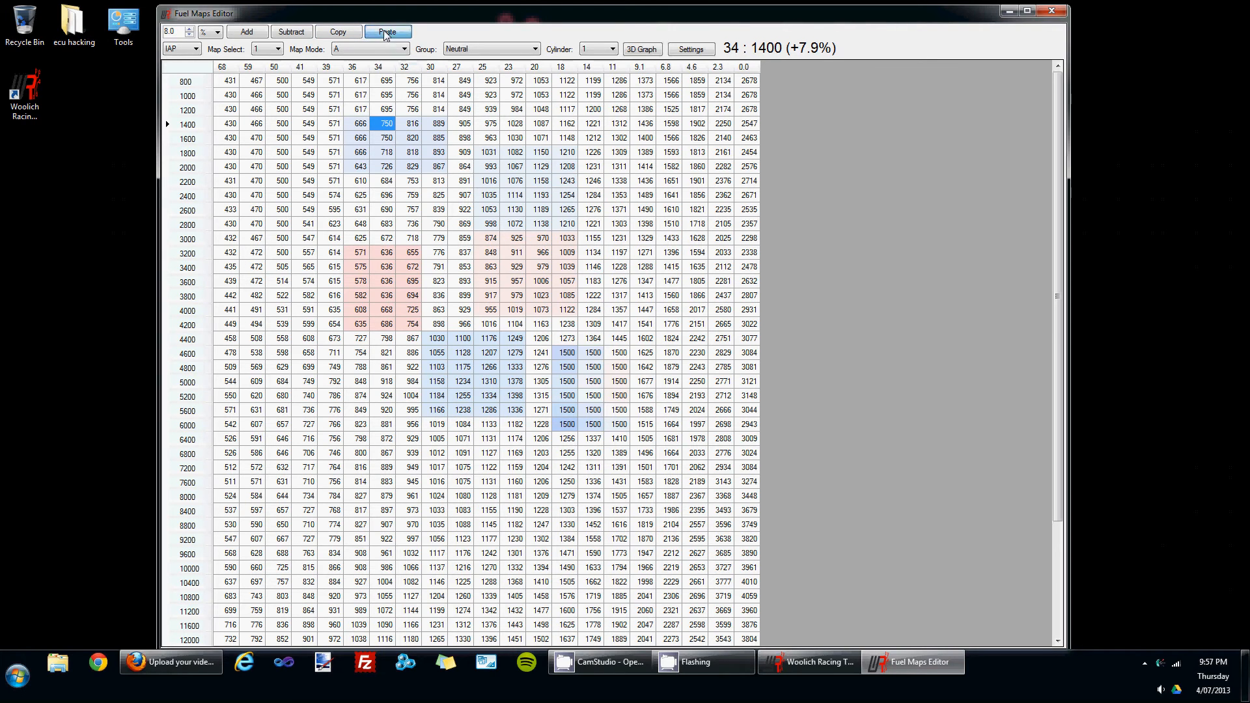
left_click(387, 31)
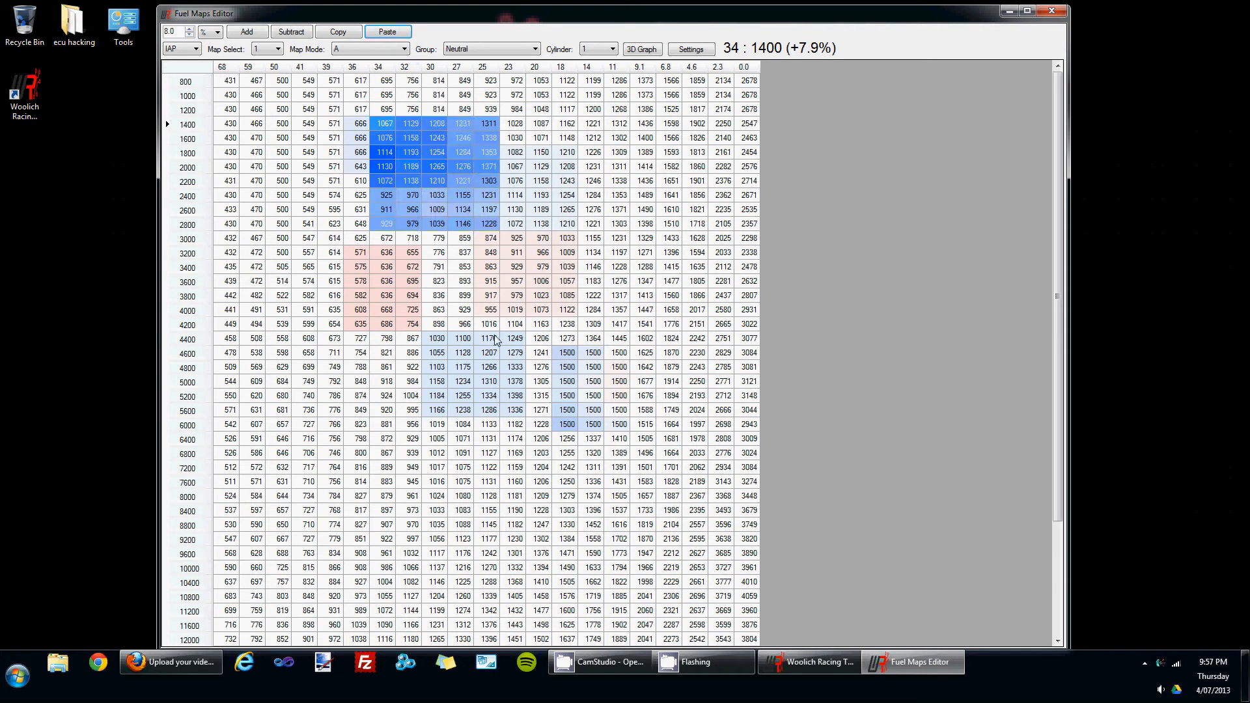
mouse_move(447, 150)
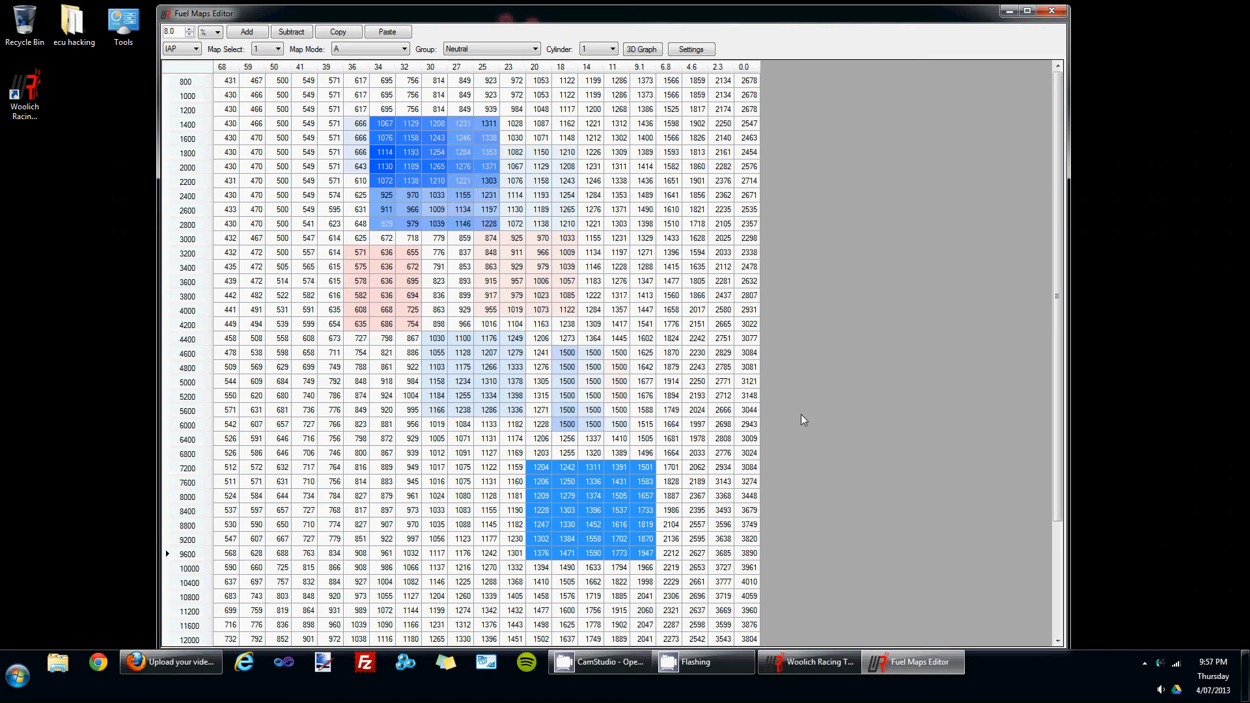
mouse_move(444, 326)
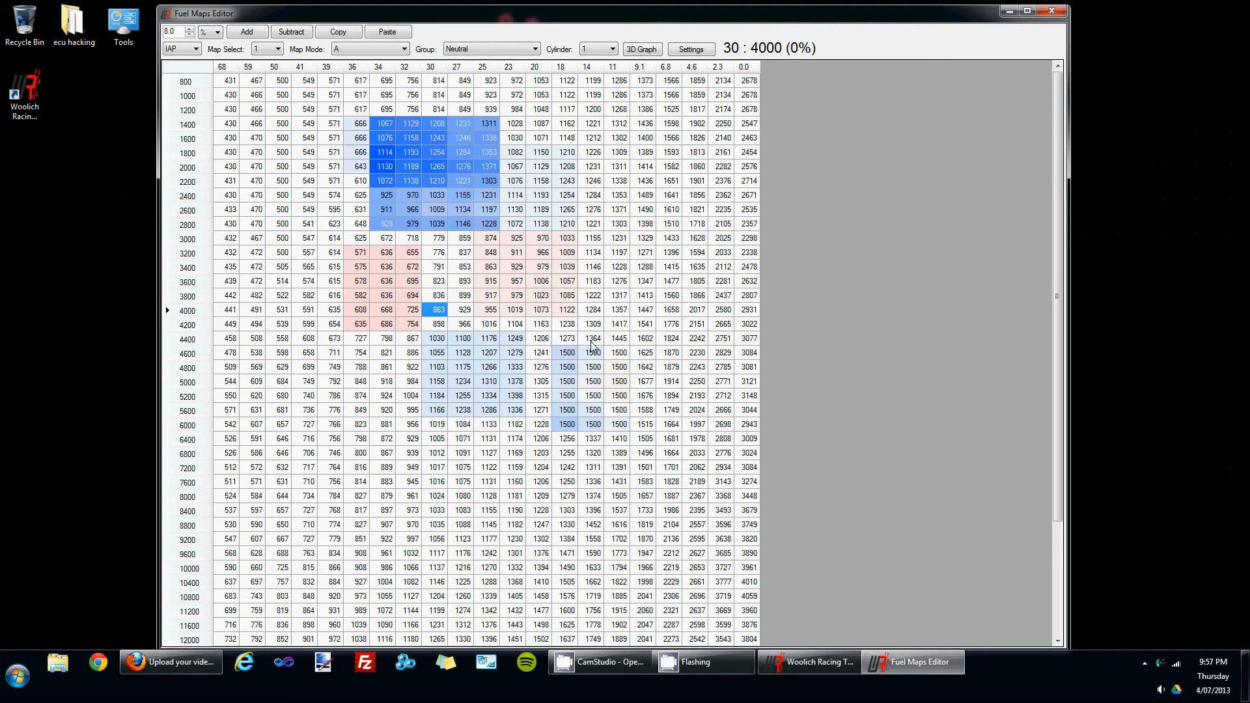
mouse_move(707, 316)
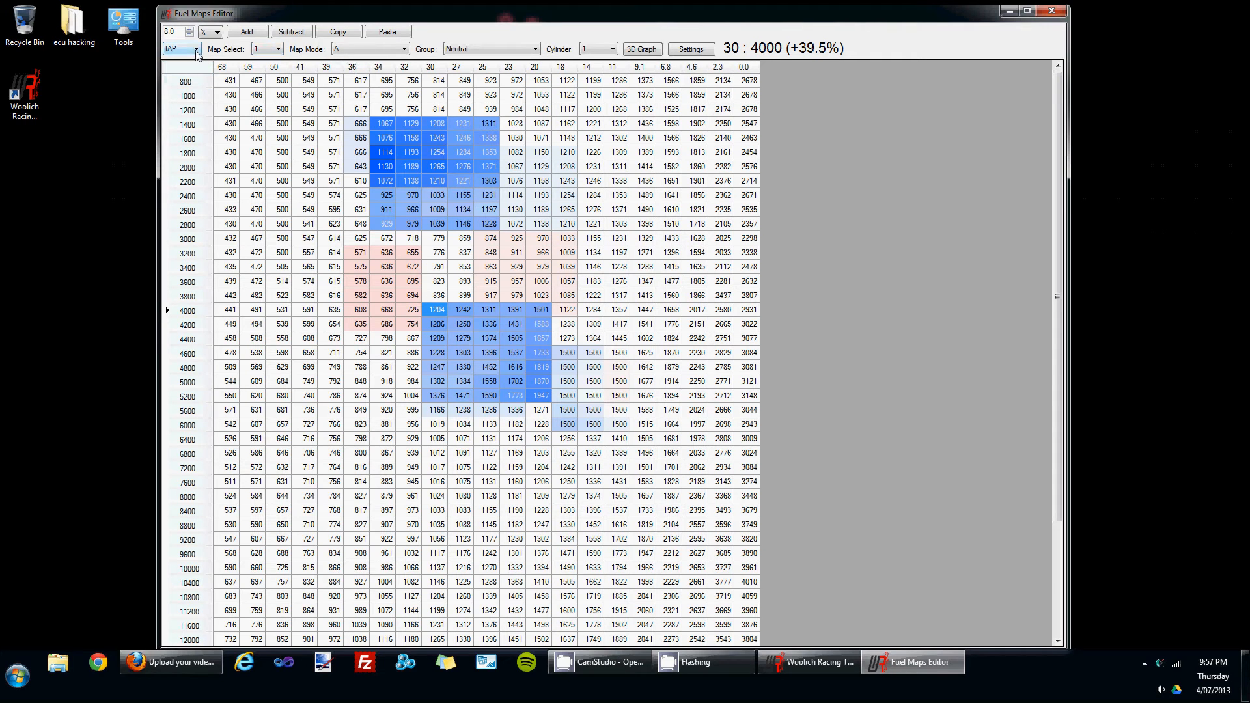
- Paste the high-rpm block at cell 30:4000 and keep IAP as the map type
left_click(196, 49)
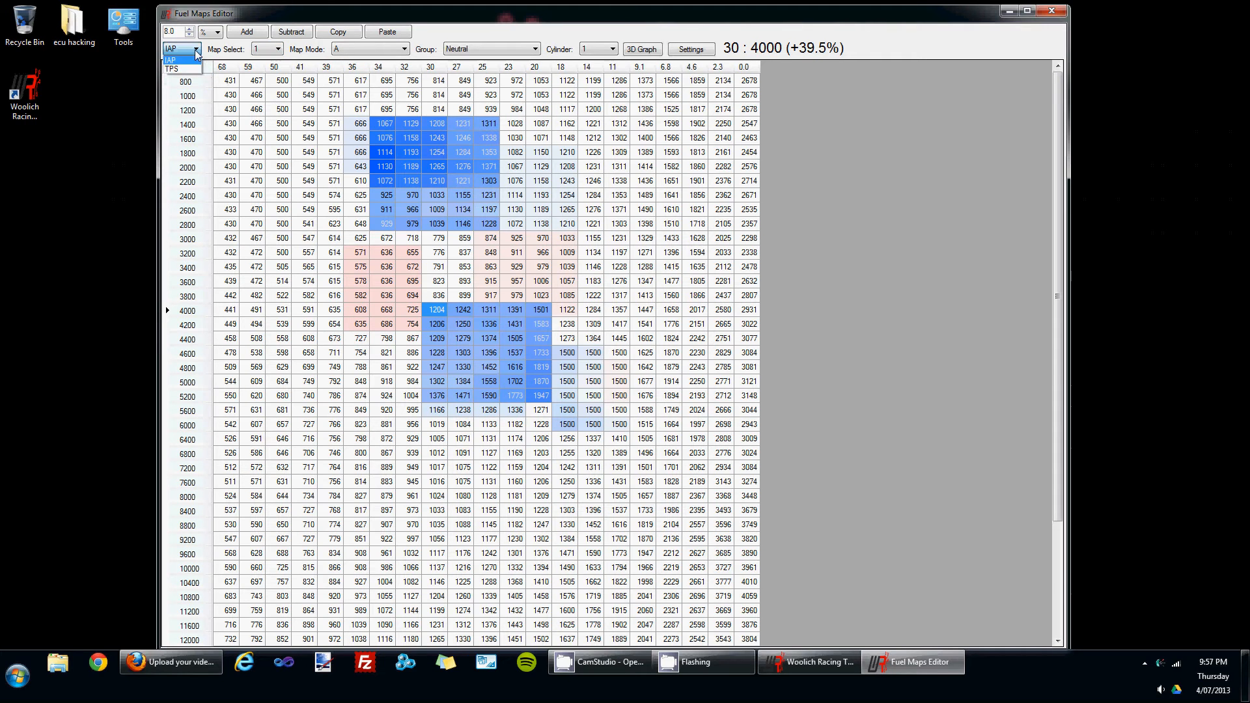
left_click(170, 58)
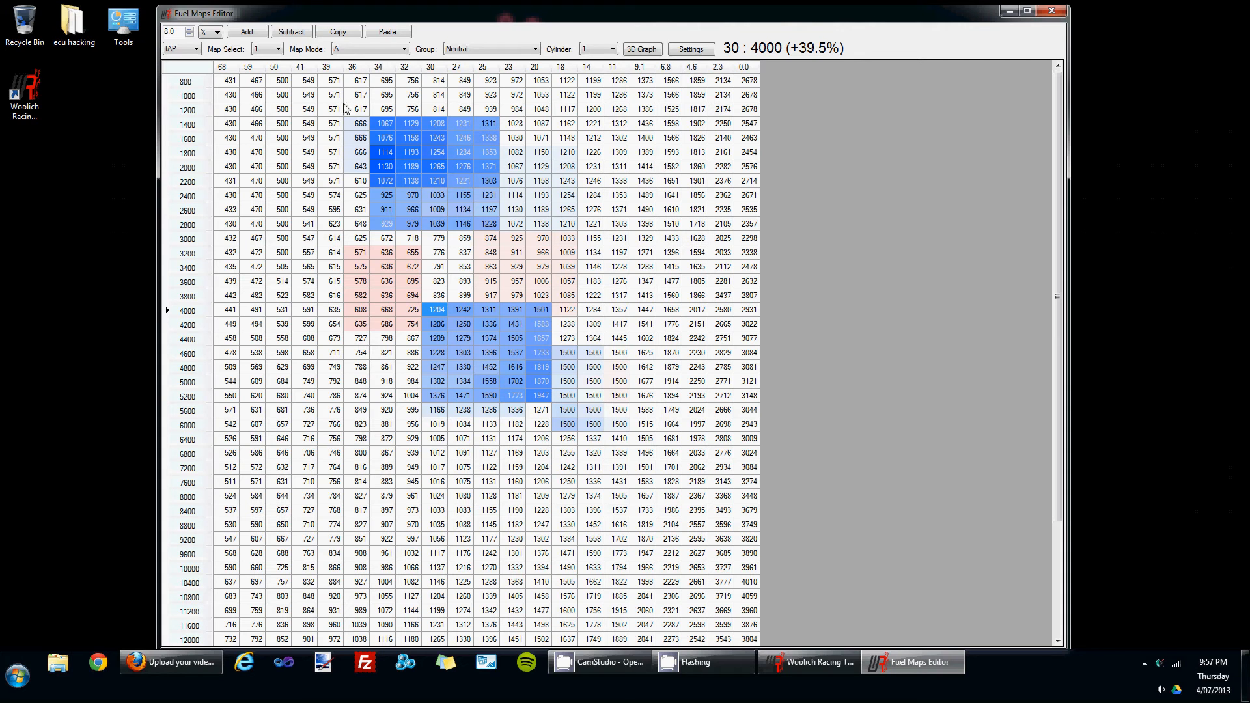
mouse_move(266, 145)
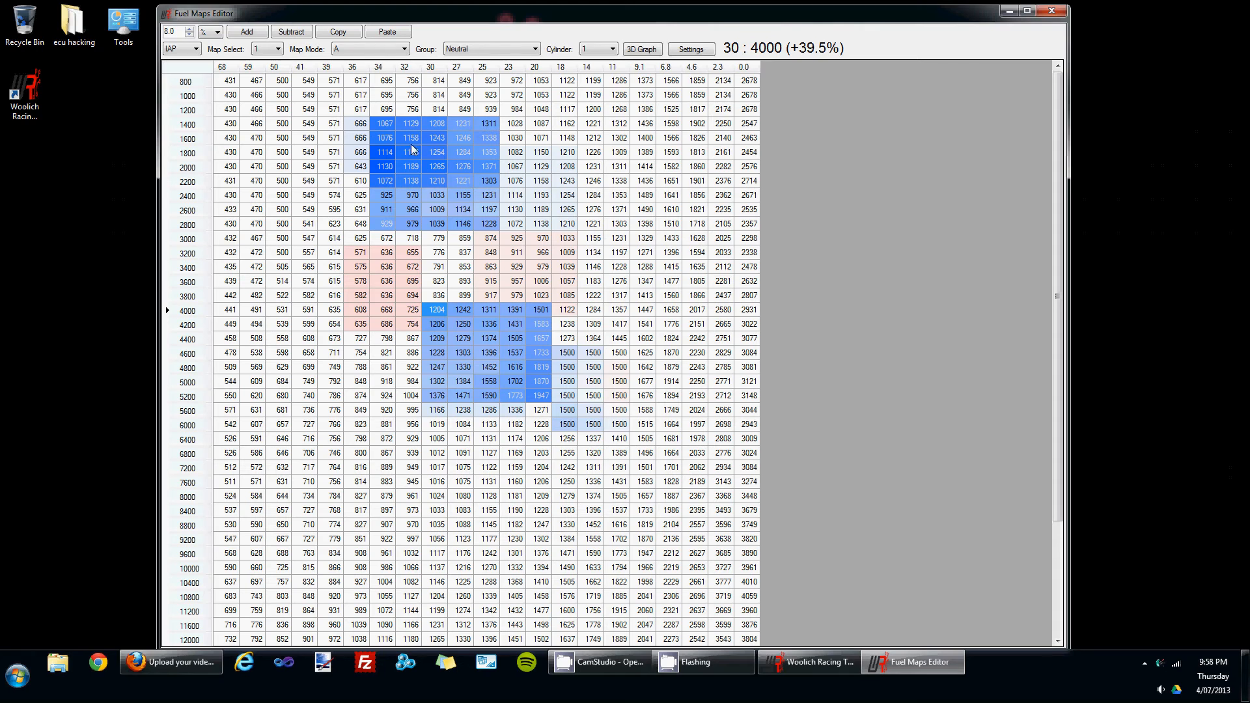
mouse_move(665, 326)
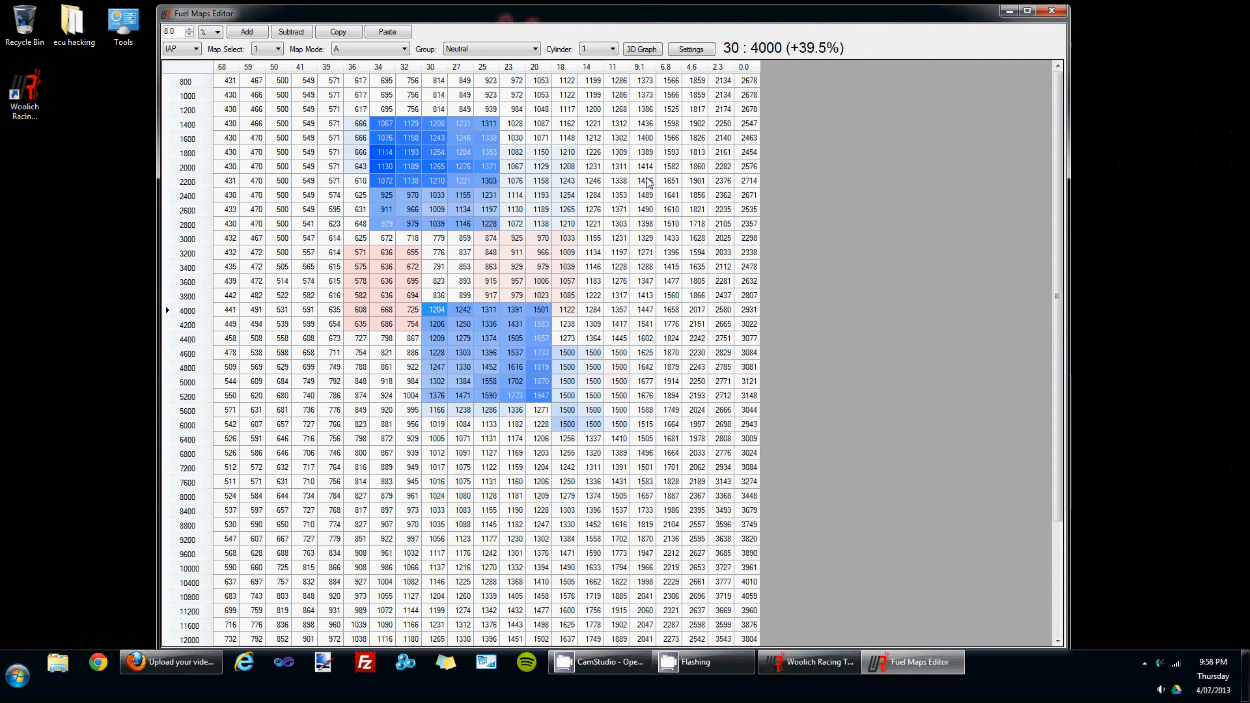
mouse_move(746, 309)
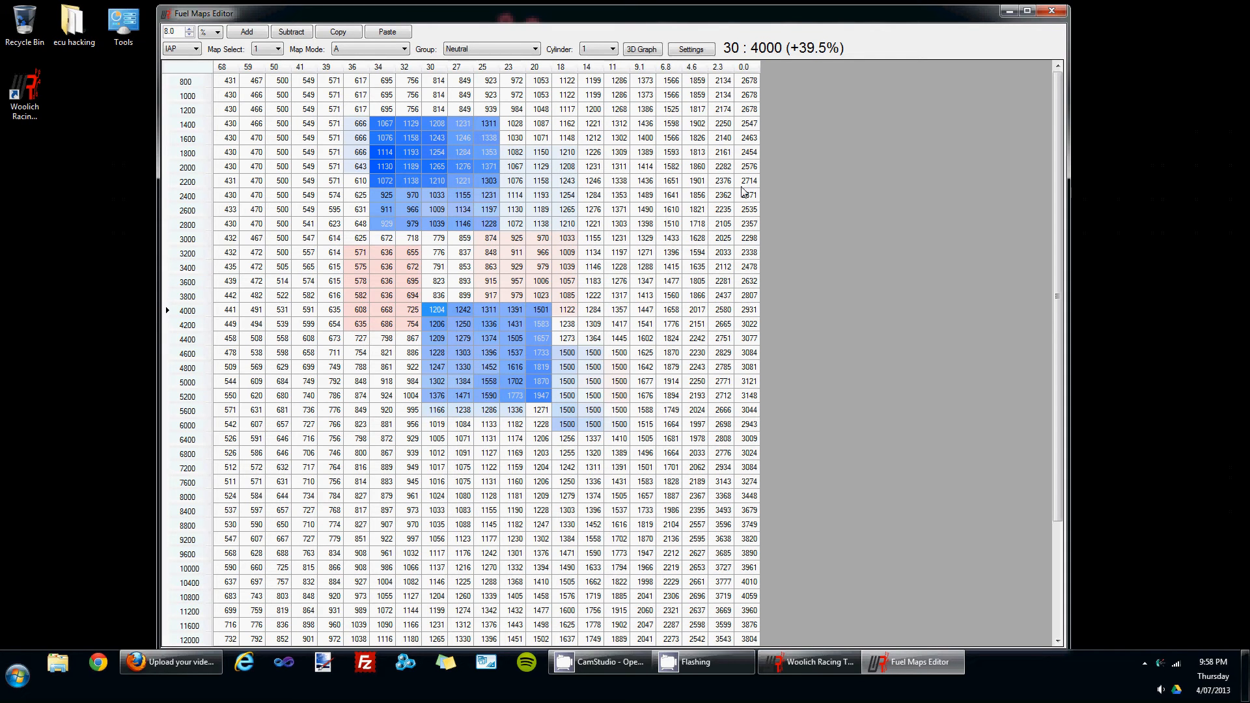
mouse_move(681, 250)
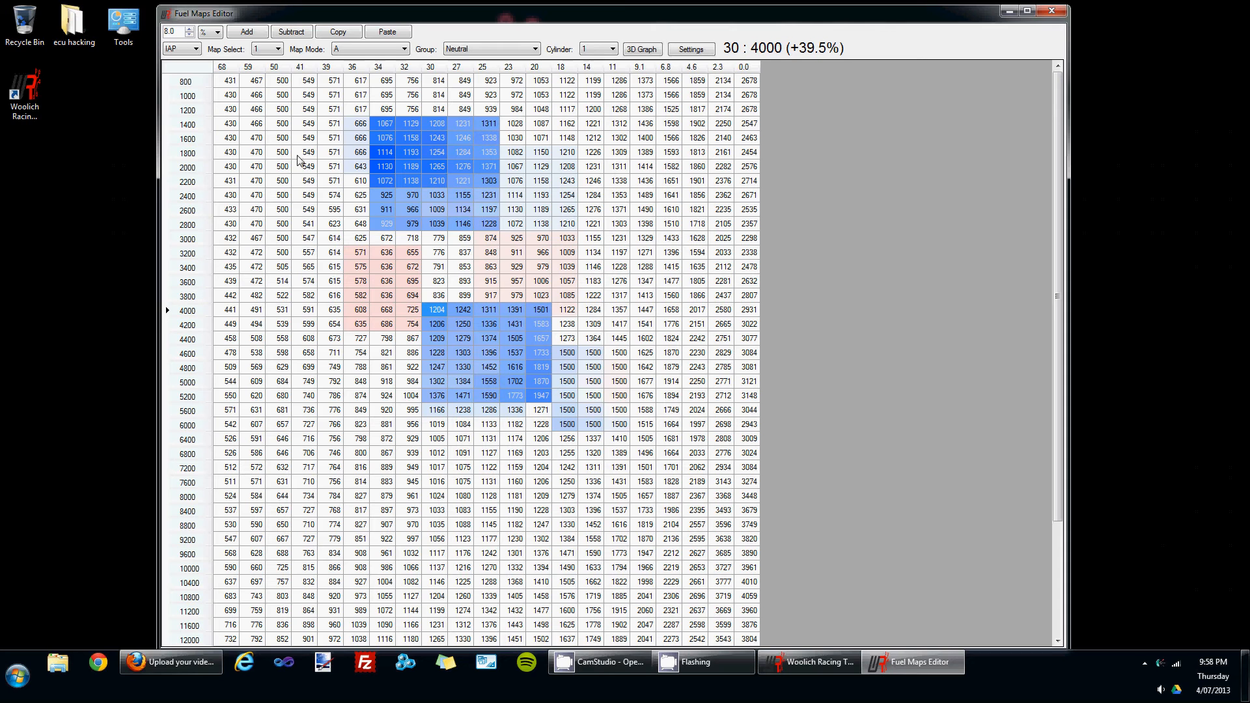
mouse_move(272, 132)
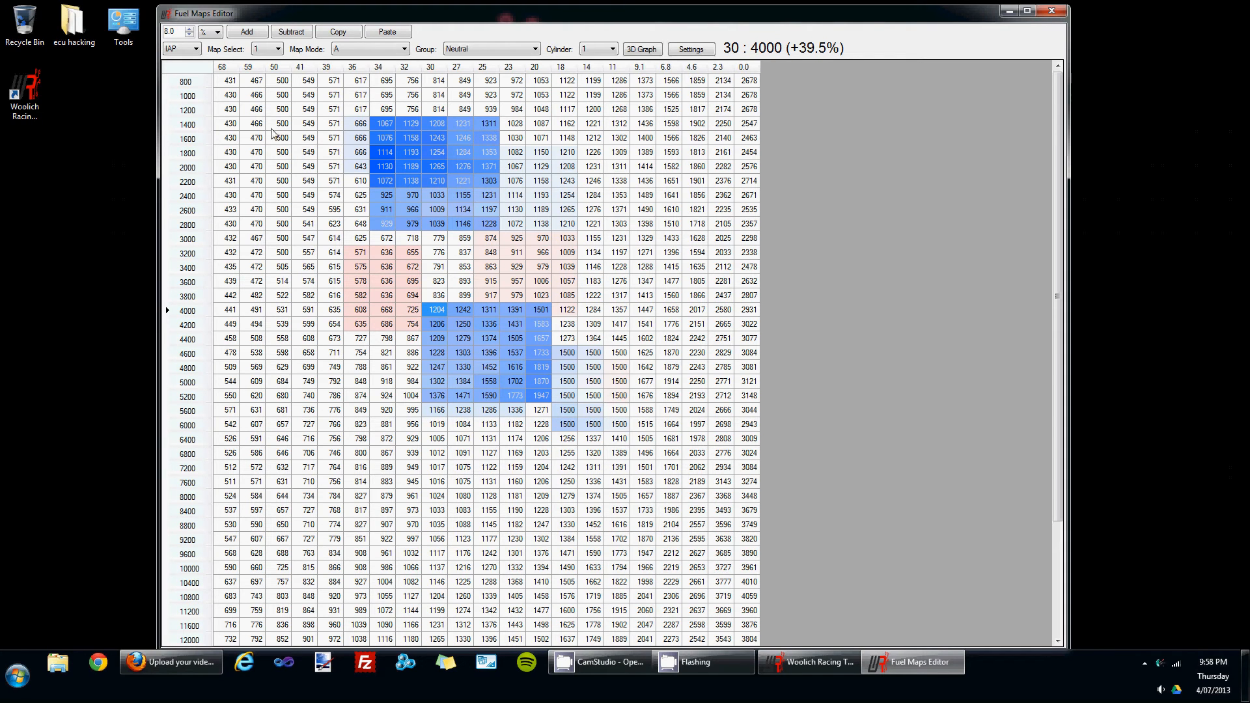
- Change the map type dropdown from IAP to TPS
left_click(180, 48)
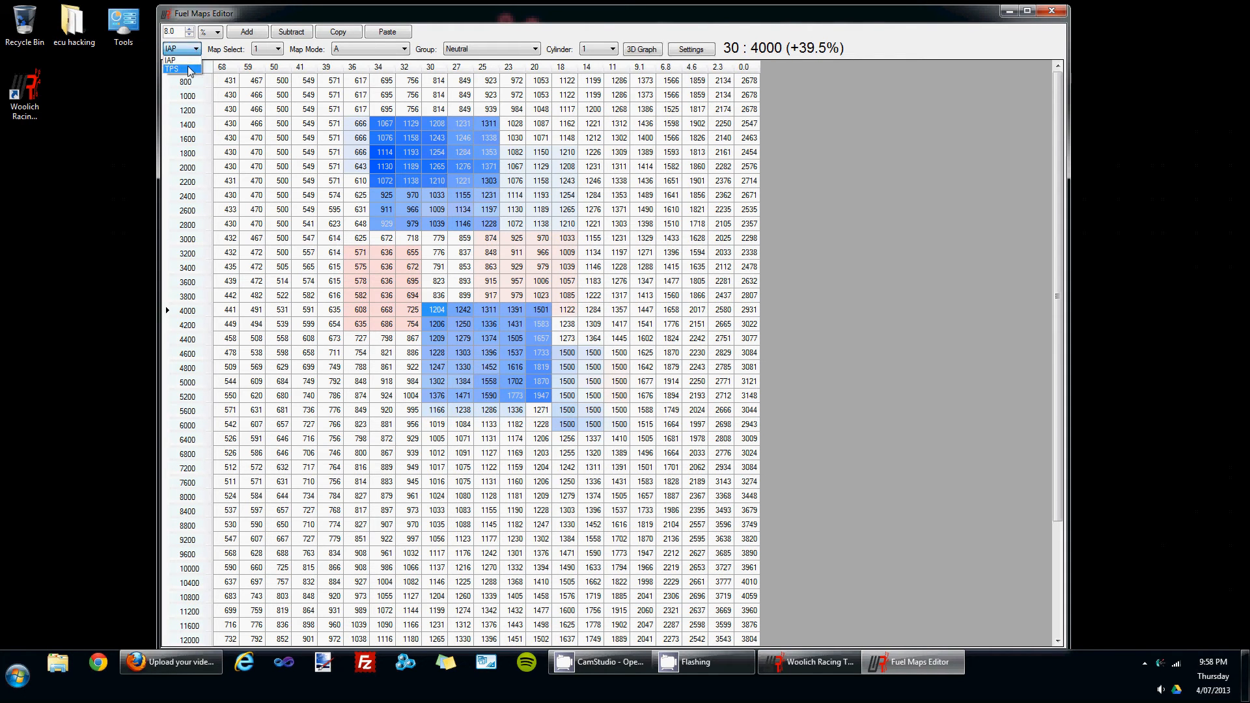
left_click(181, 48)
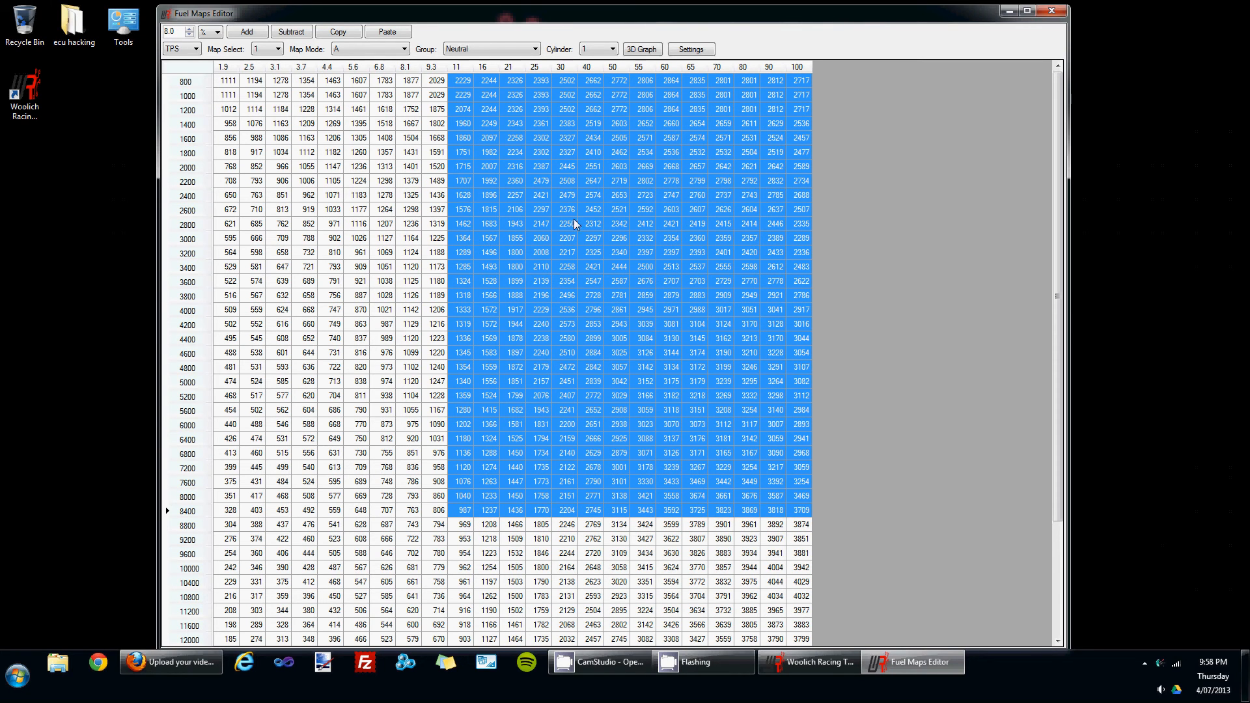
- Select the TPS cells under throttle columns 16–40 across rows 1600–3200 rpm
left_click(540, 151)
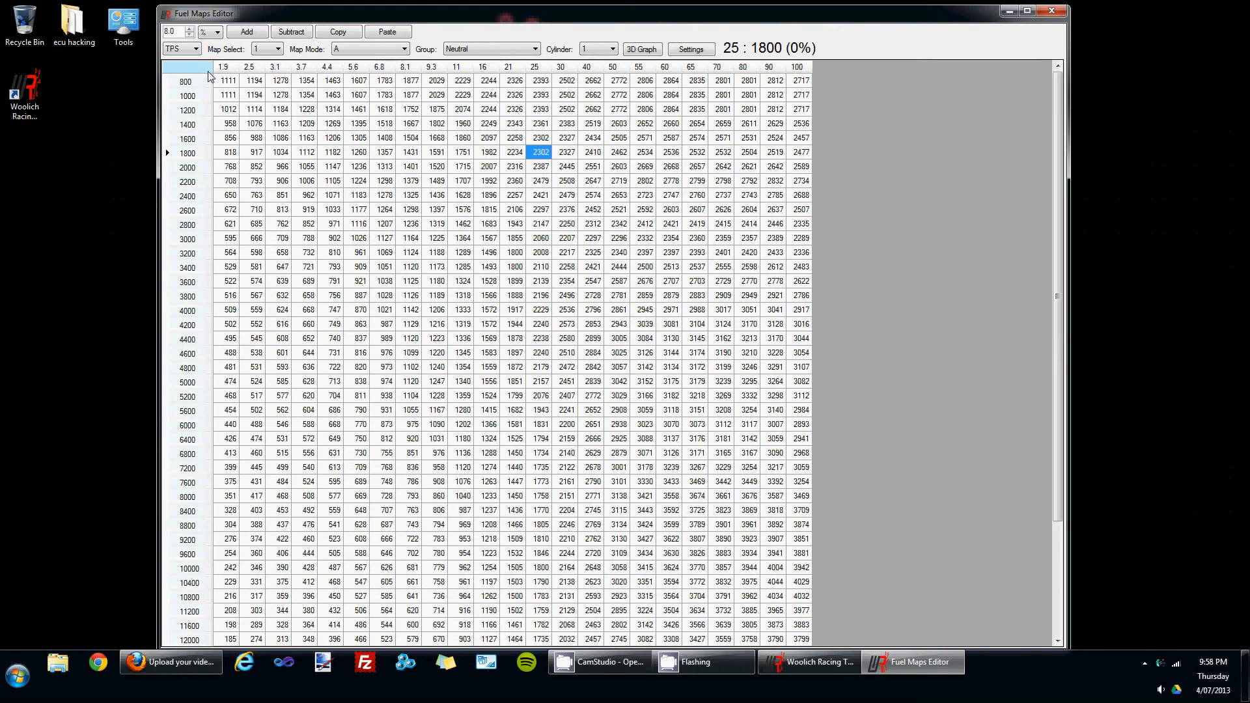
left_click(275, 67)
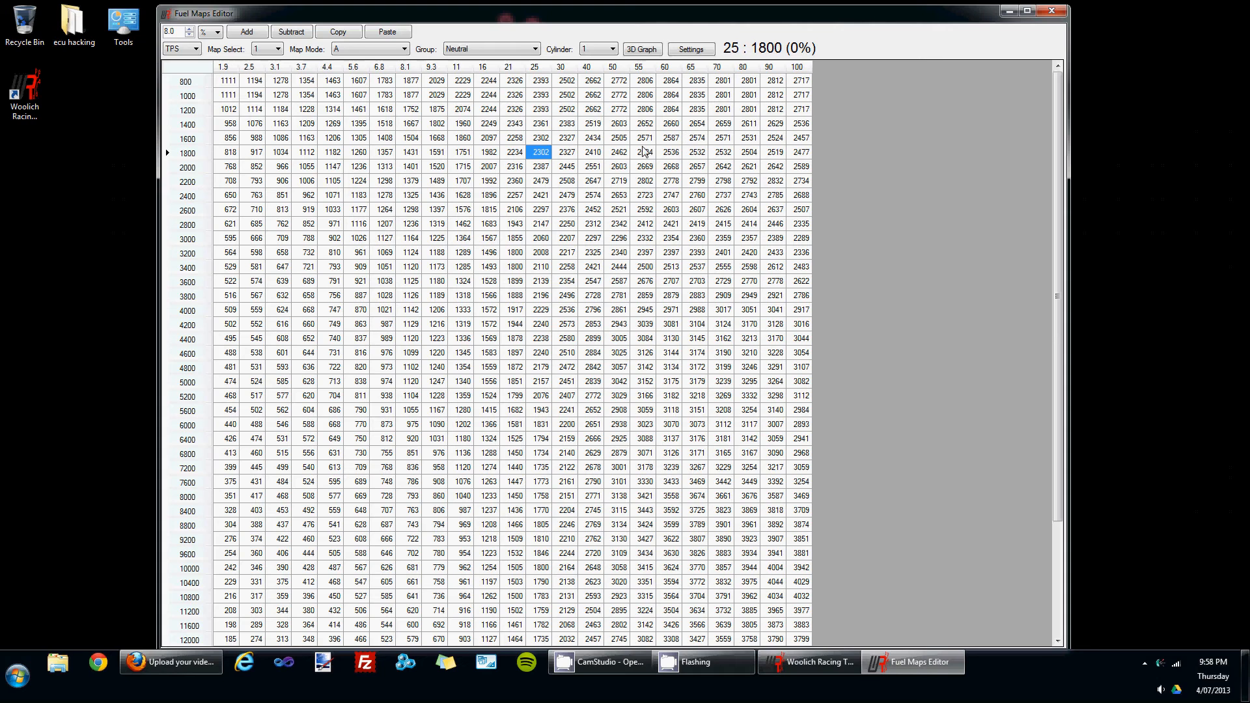
left_click_drag(541, 153, 590, 253)
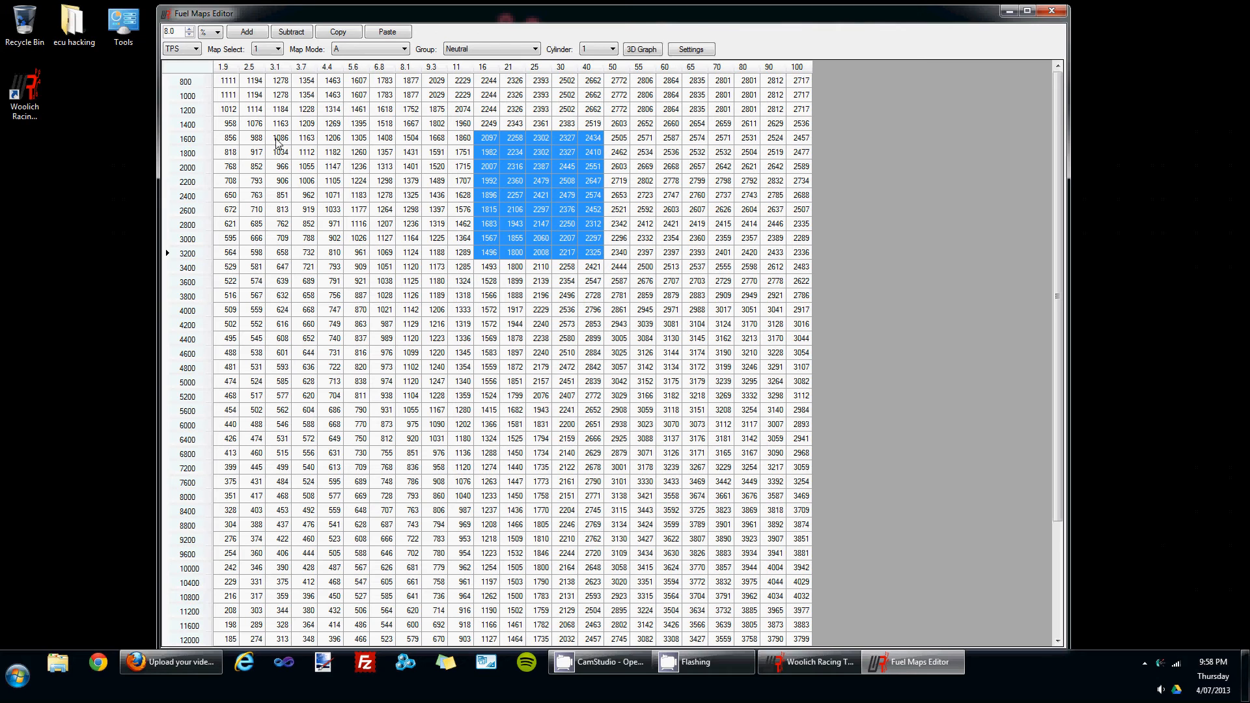
left_click(265, 49)
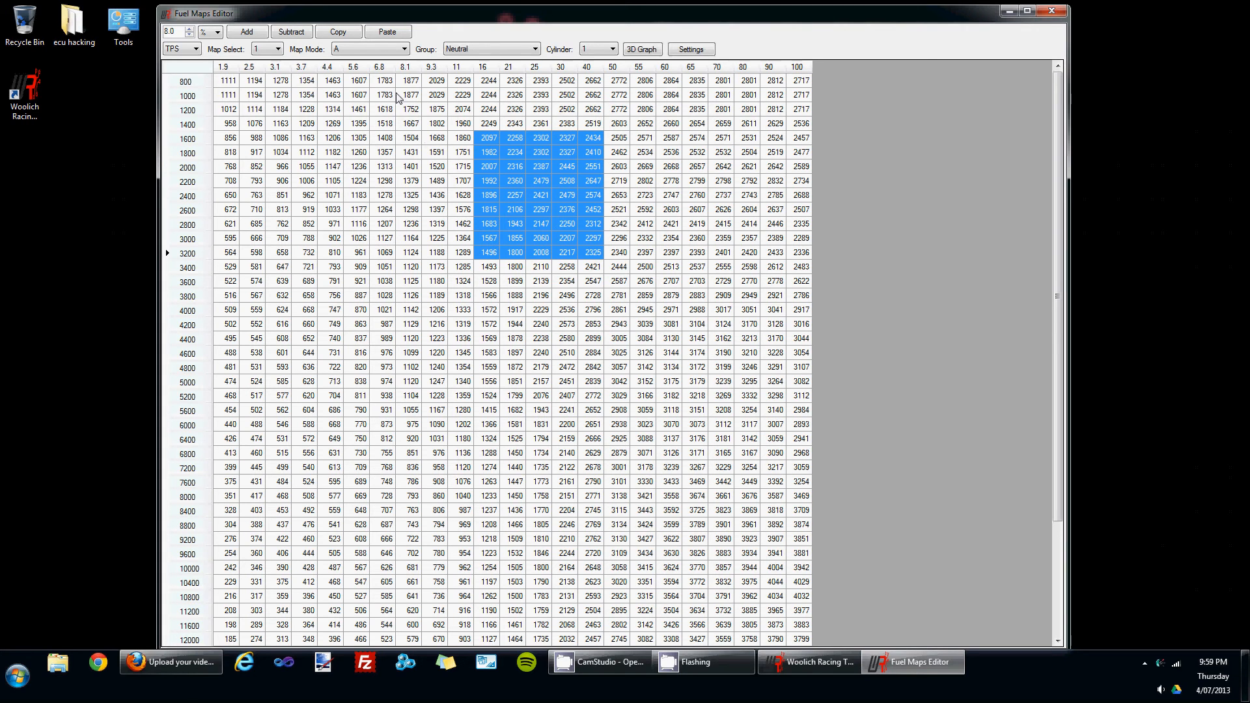
- Choose map mode B in the Map Mode dropdown to show its TPS fuel values
left_click(401, 49)
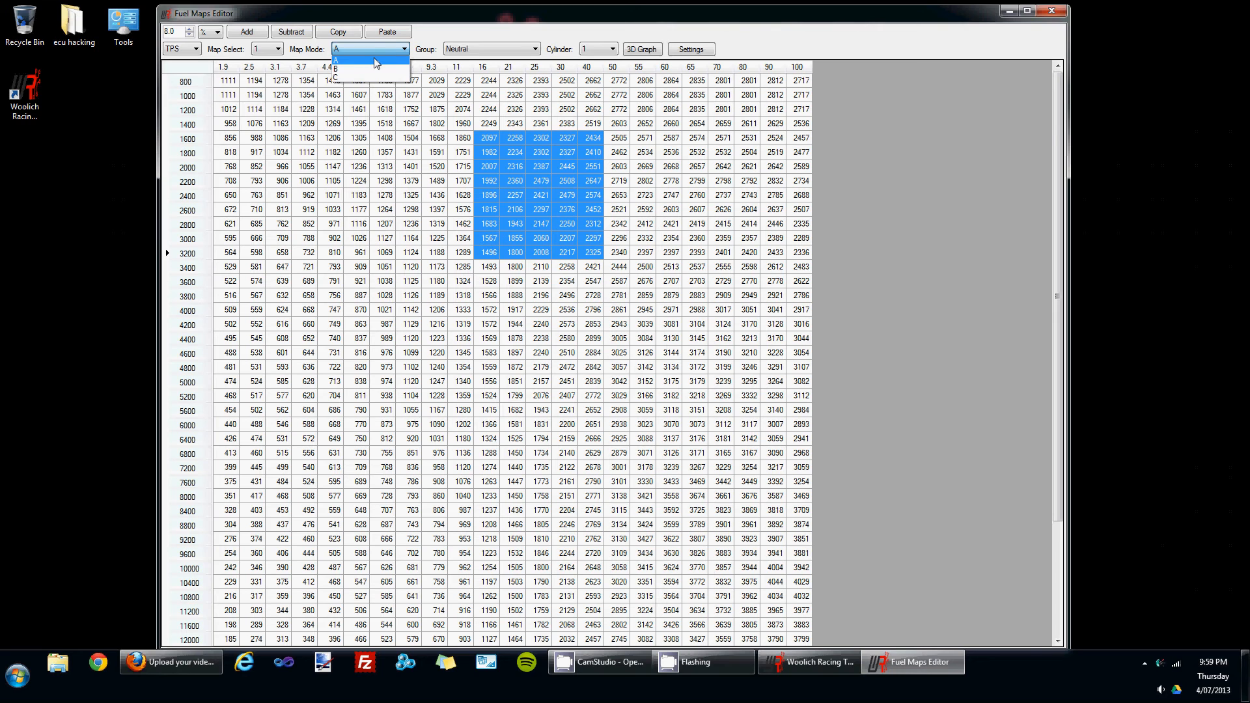
left_click(402, 49)
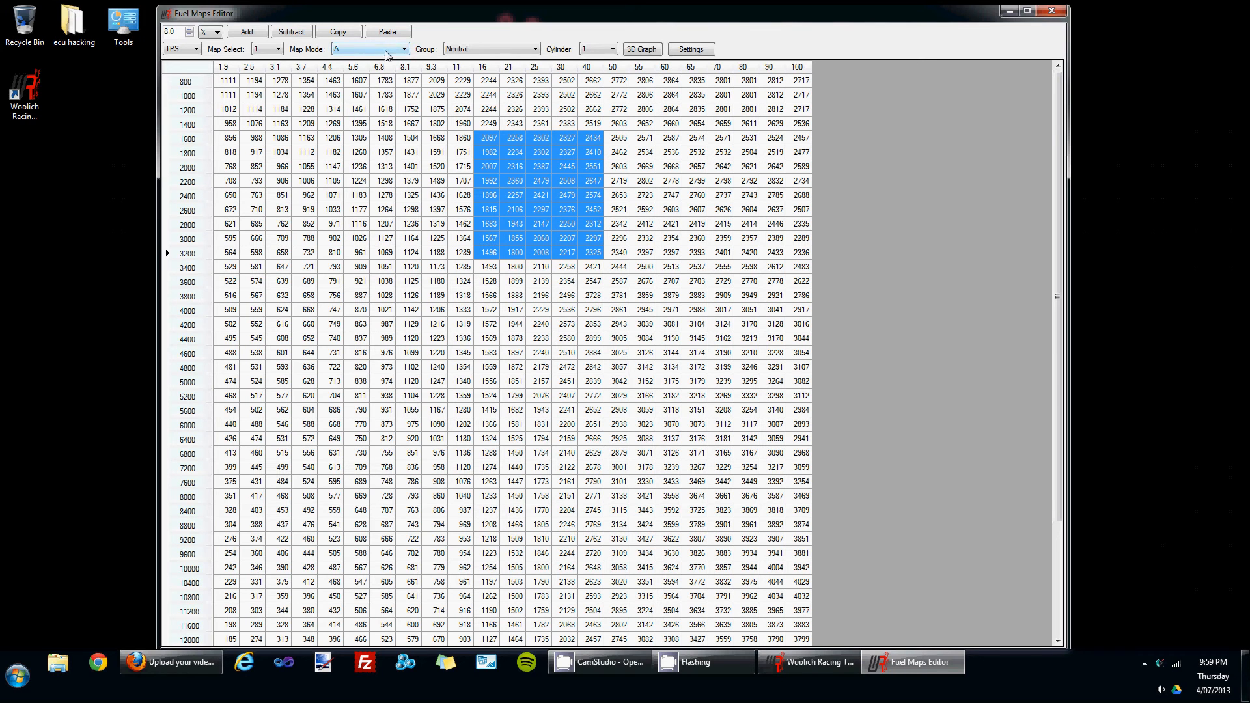
left_click(402, 49)
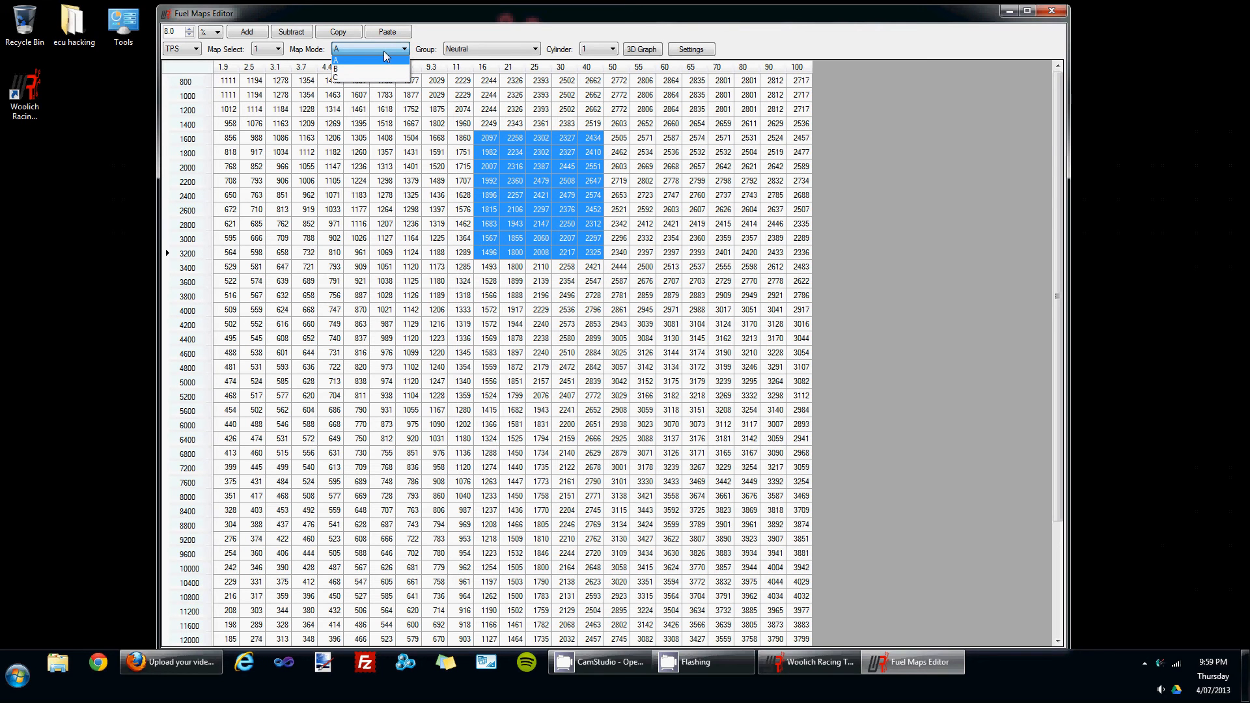
left_click(336, 69)
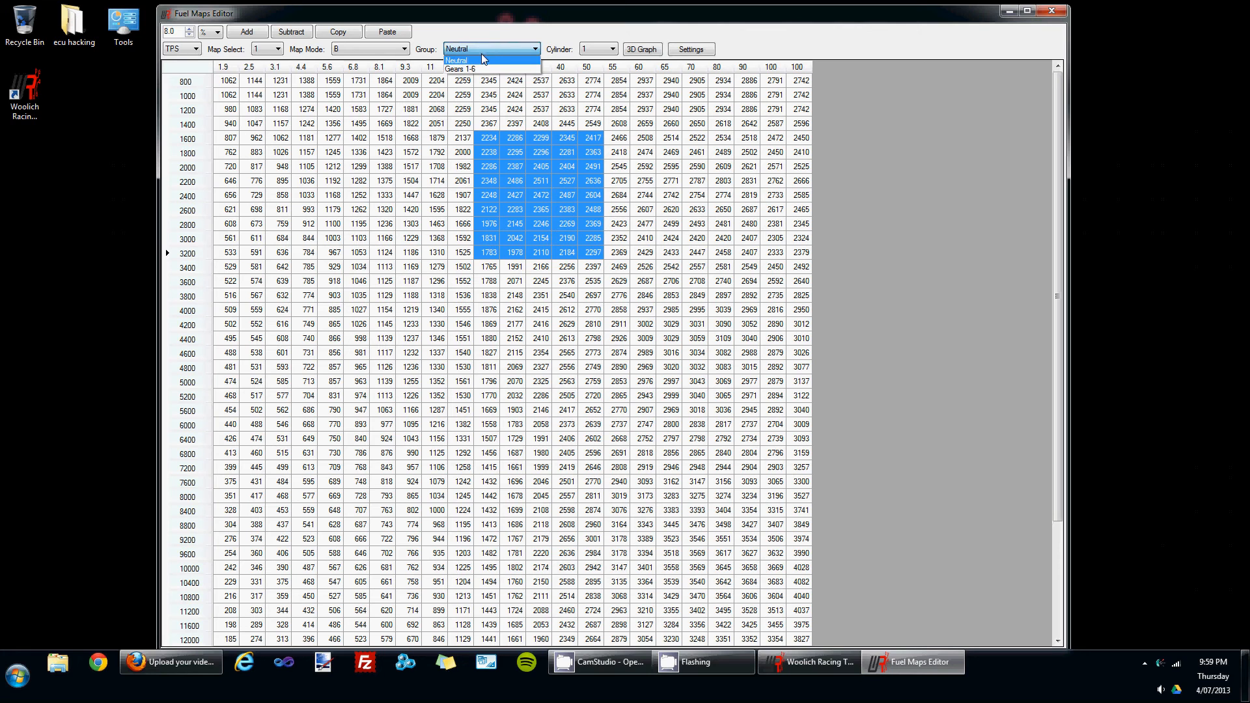
mouse_move(489, 69)
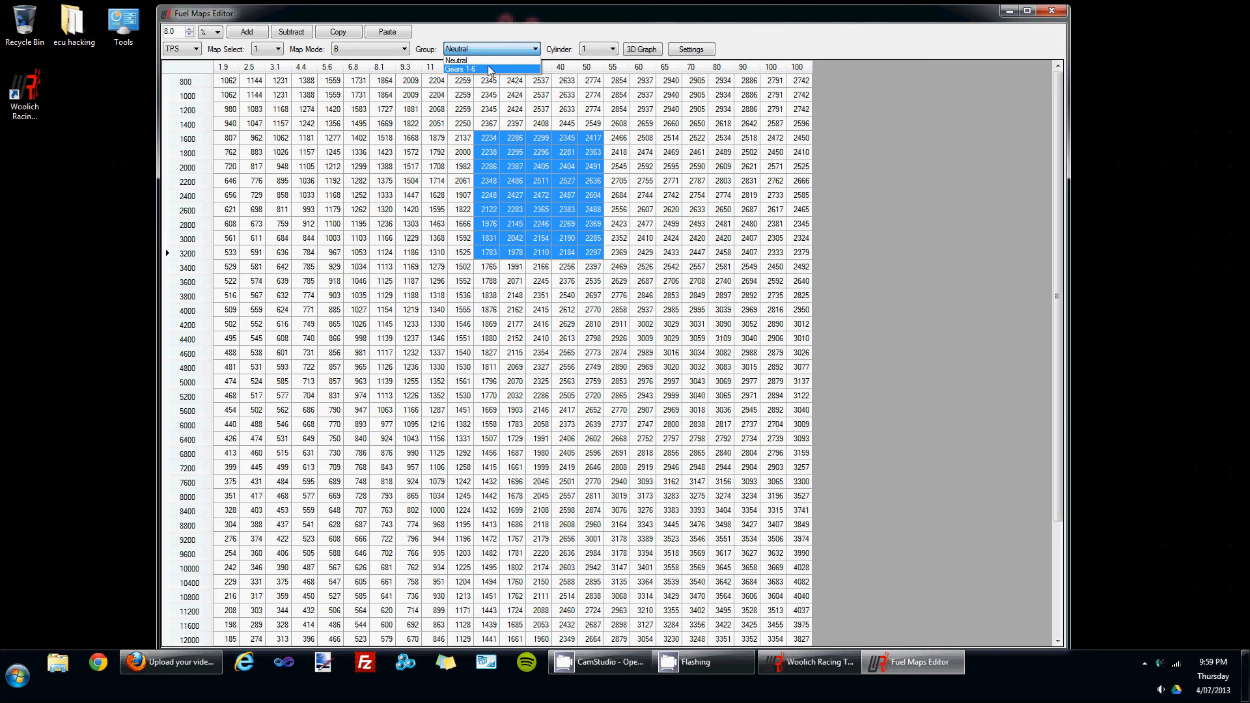
- Switch the mode B TPS map to the Gears 1-6 group and select the single cell at 1800 rpm
left_click(459, 70)
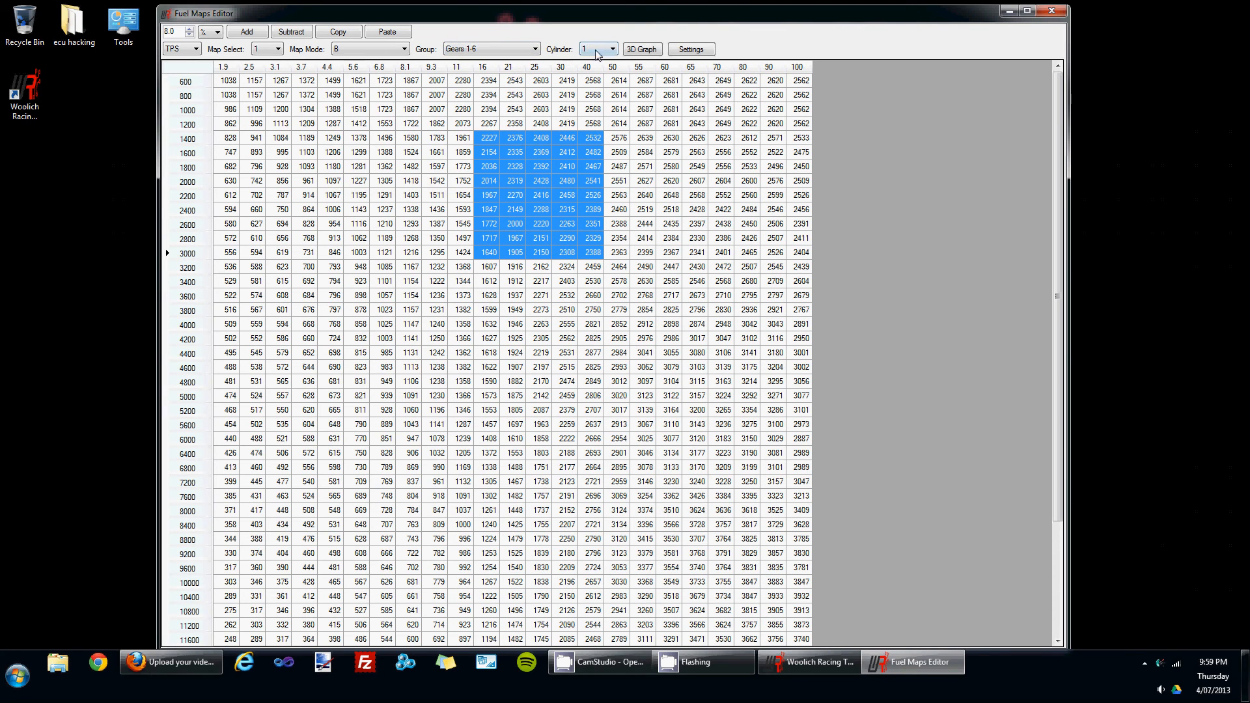
mouse_move(600, 52)
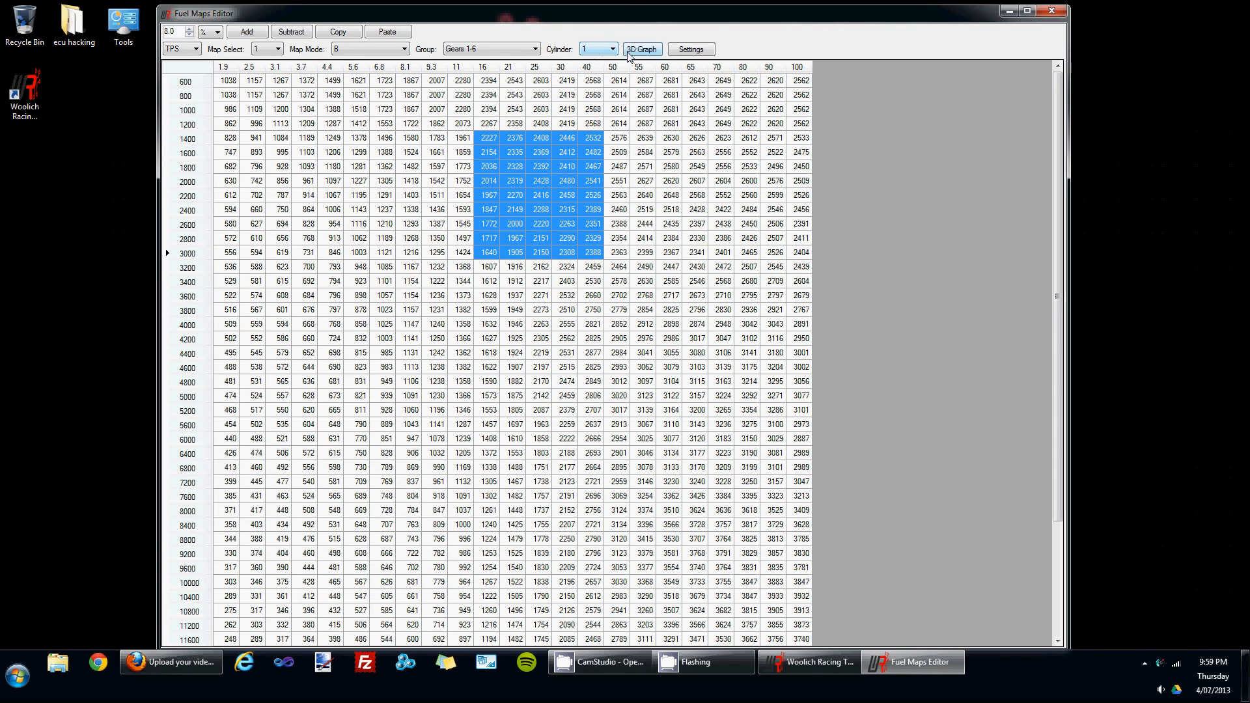
left_click(611, 49)
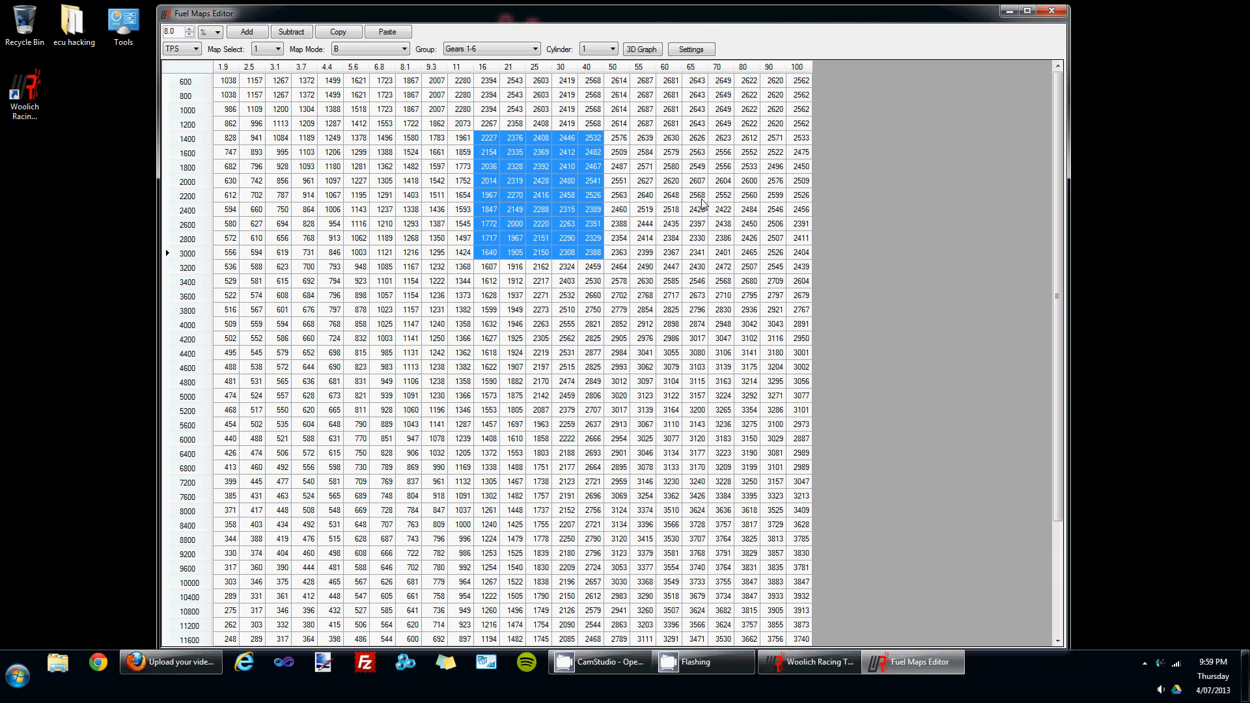
left_click(642, 167)
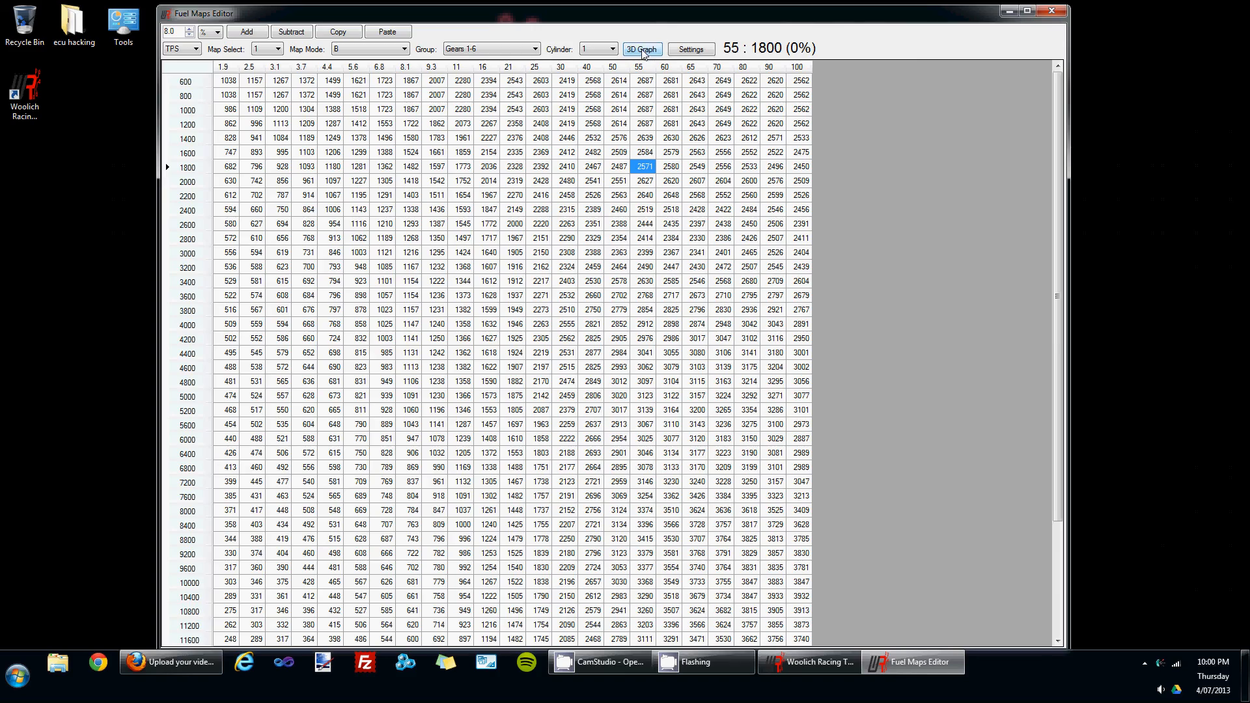
- Toggle the mode B TPS fuel map between the numeric grid and the 3D surface chart
left_click(640, 49)
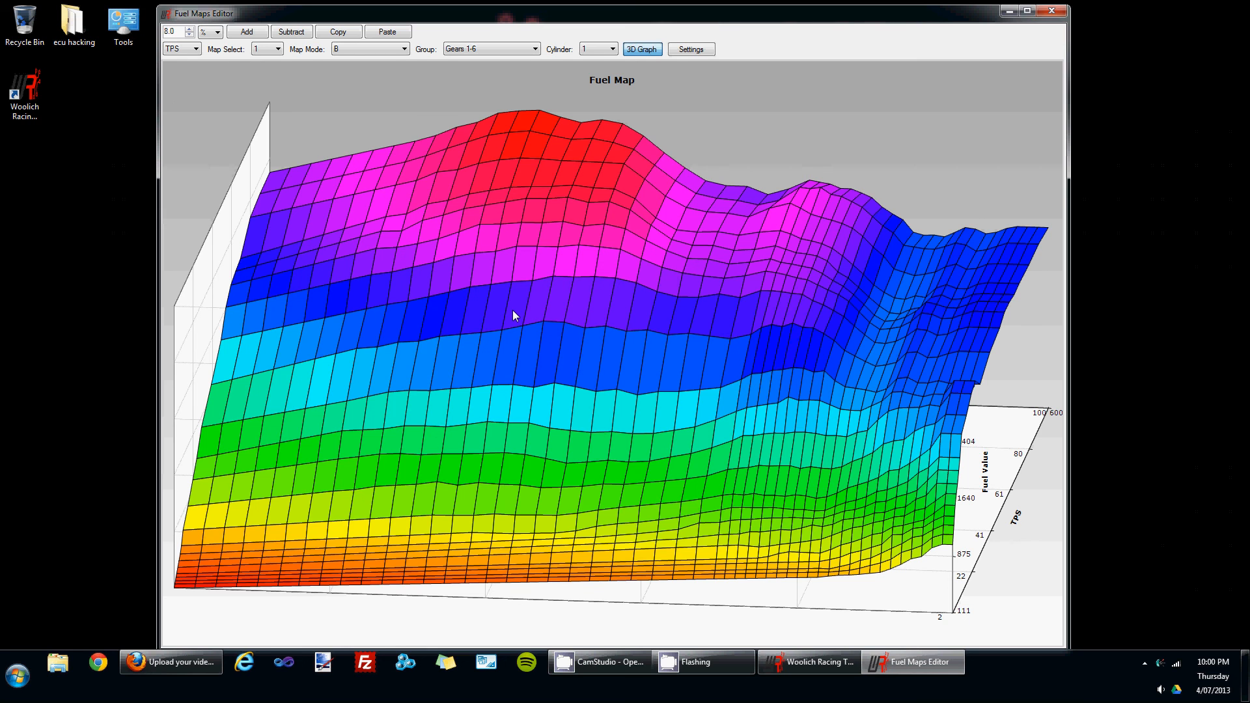
mouse_move(633, 86)
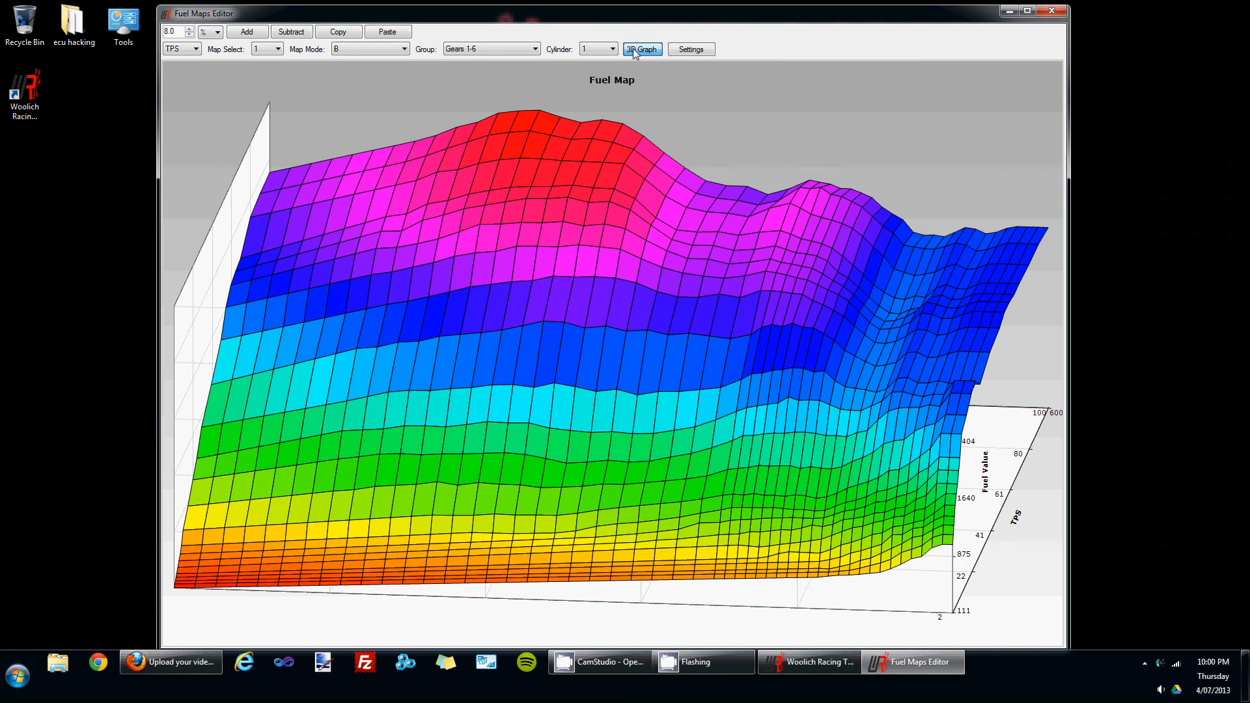
left_click(641, 49)
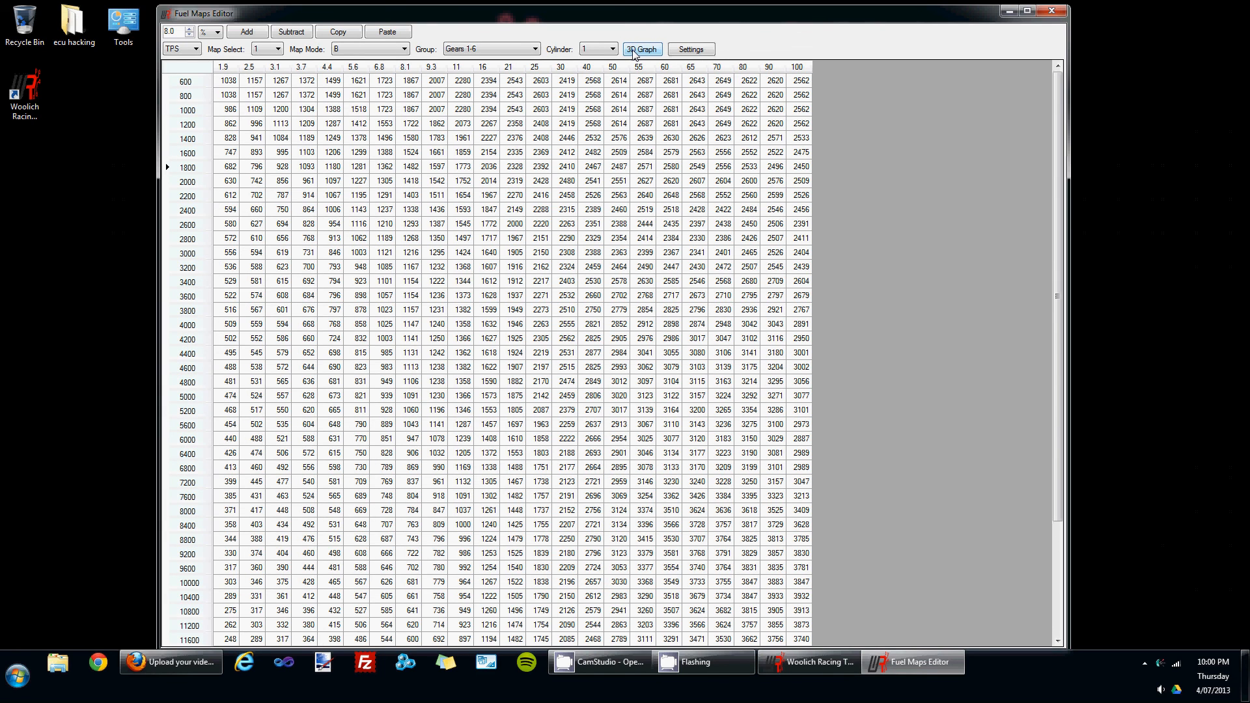
left_click(642, 49)
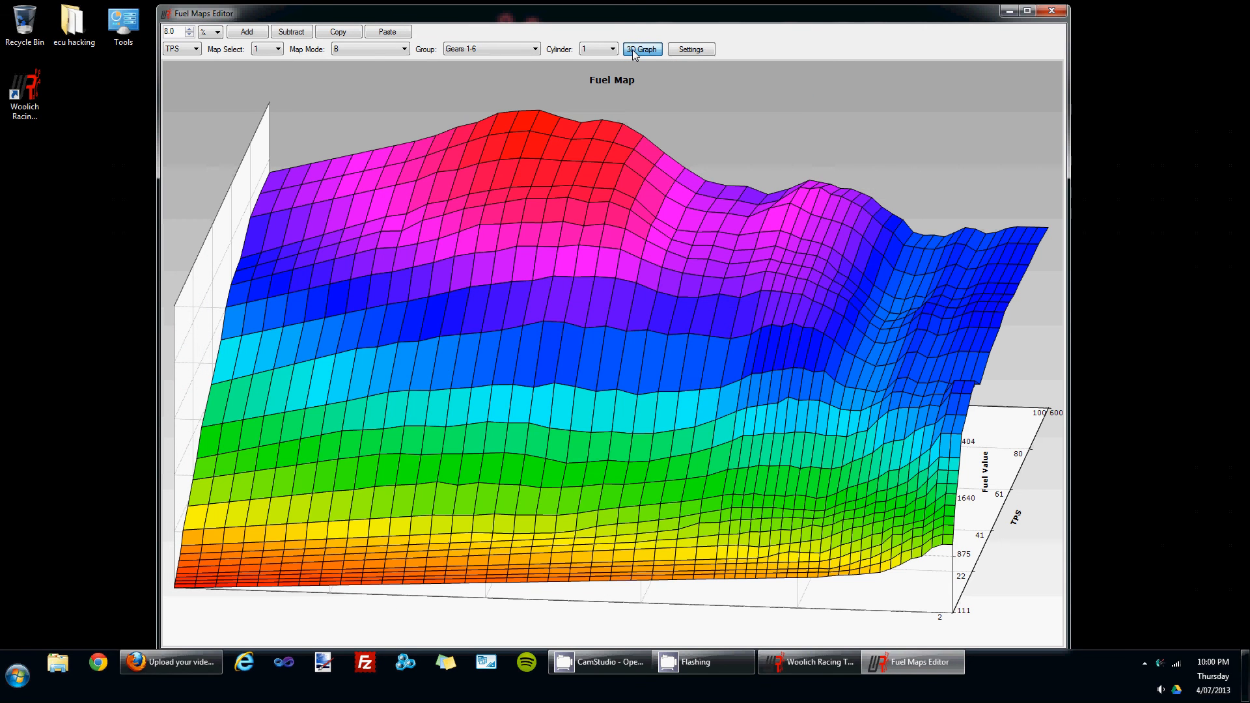
left_click(640, 49)
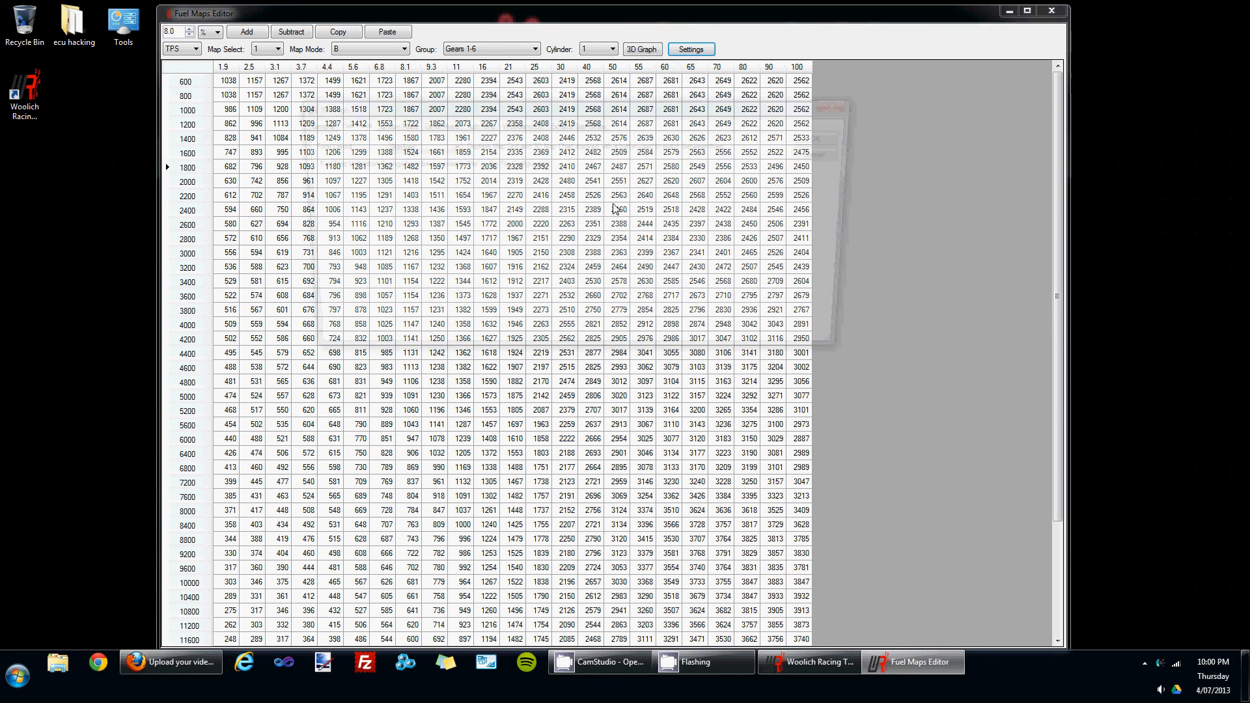
- In the fuel map Settings, set Form Layout to Horizontal and confirm with OK
left_click(689, 49)
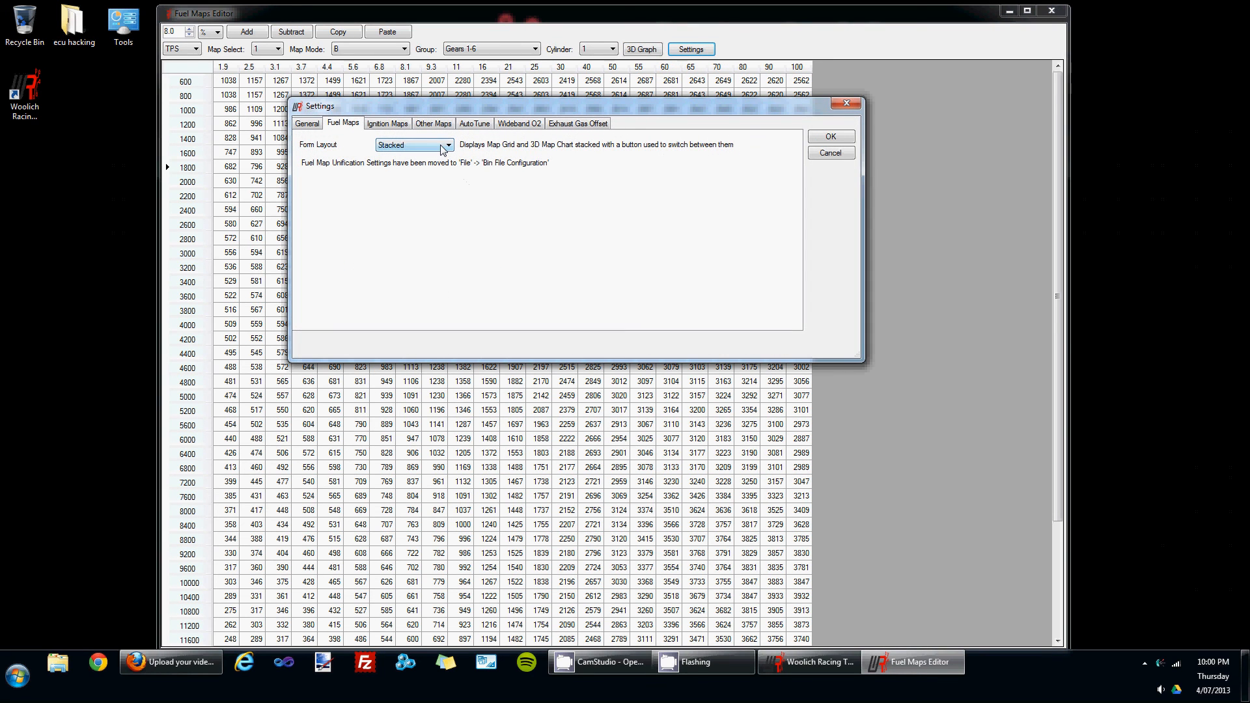
left_click(447, 144)
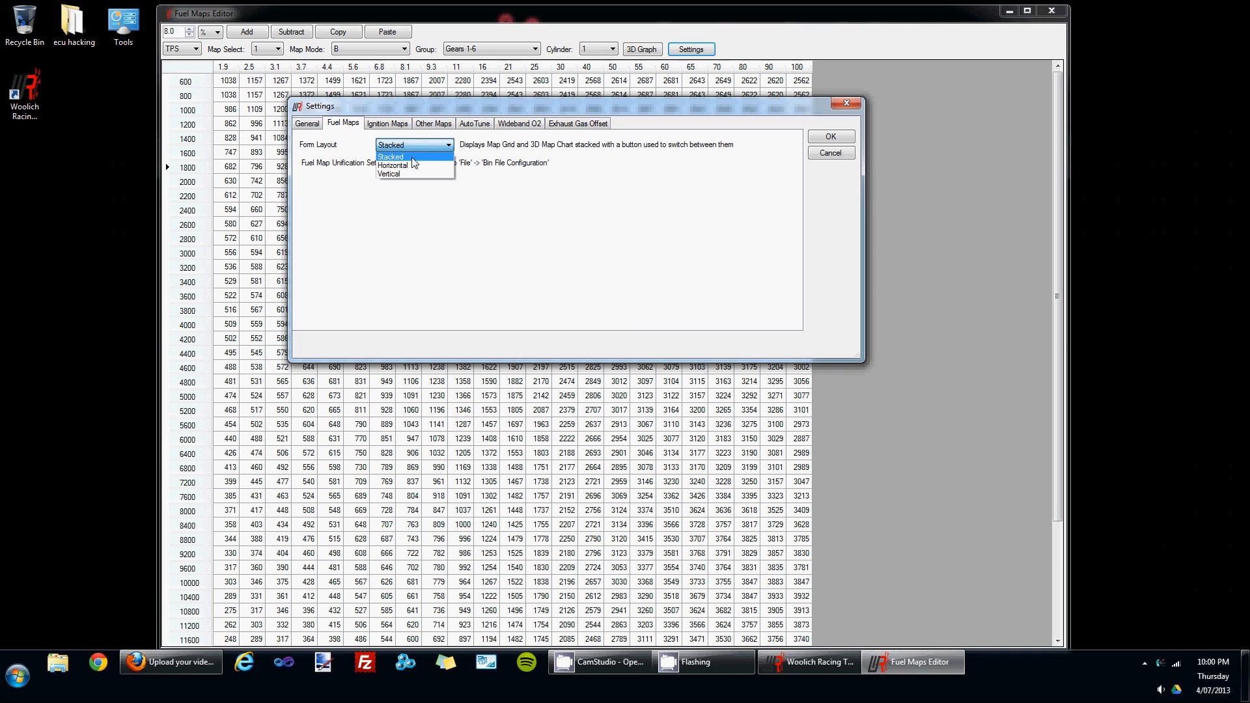
left_click(391, 166)
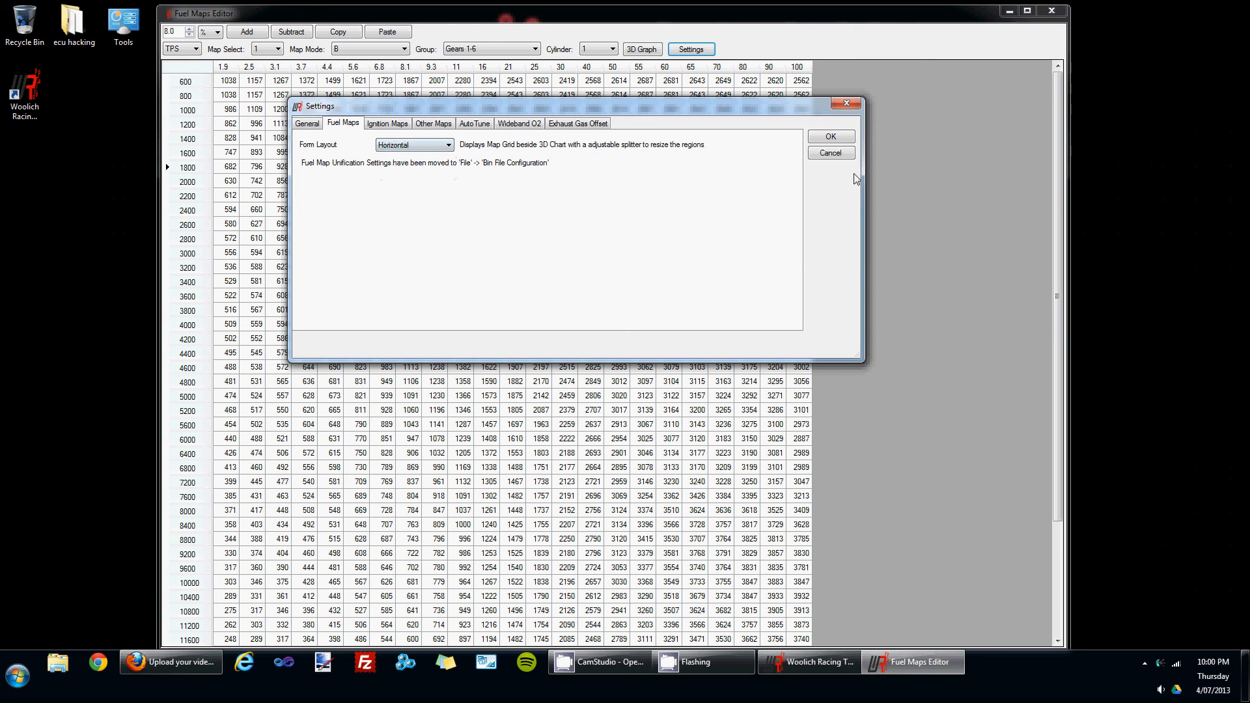
left_click(830, 136)
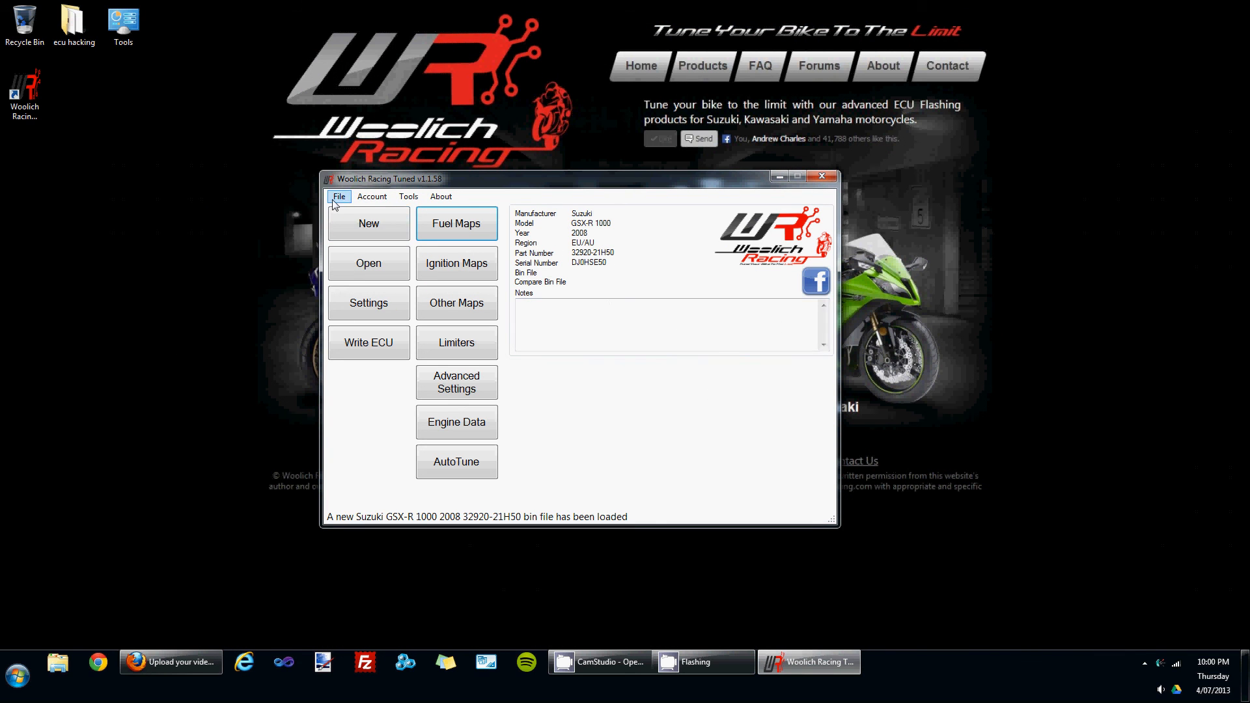
- Open File > Bin File Configuration to view the fuel and ignition unify checkboxes
left_click(338, 196)
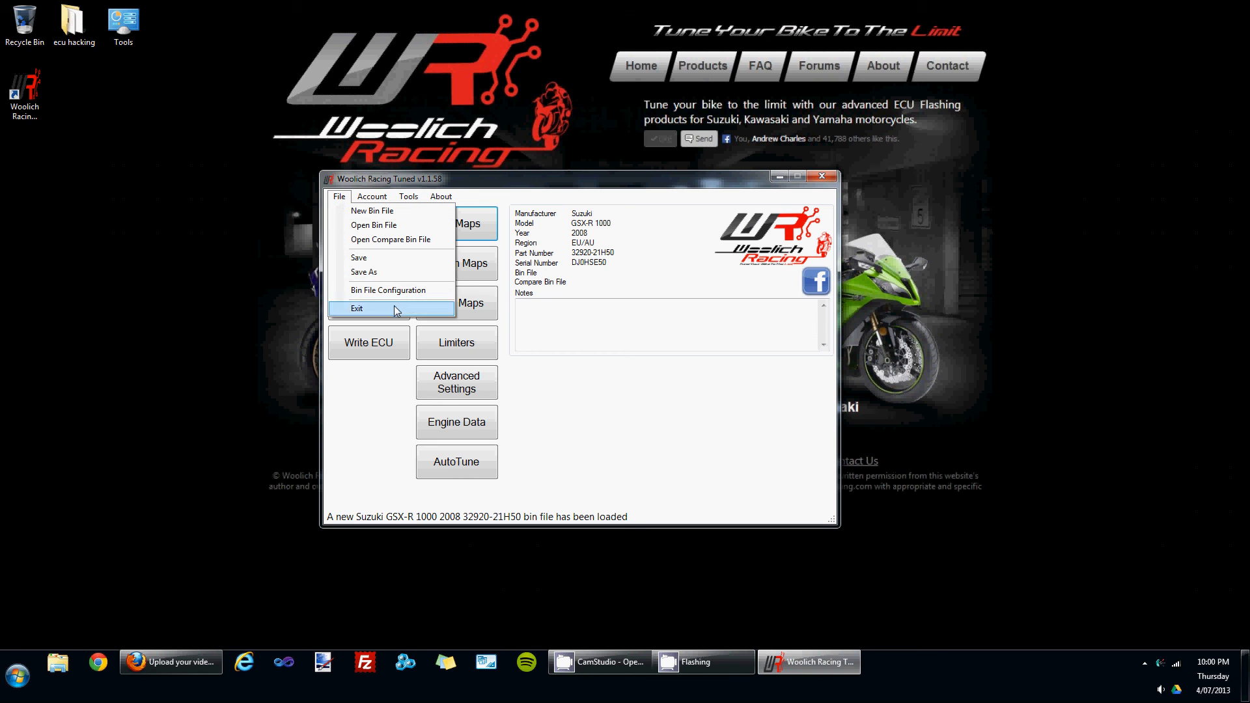
left_click(389, 289)
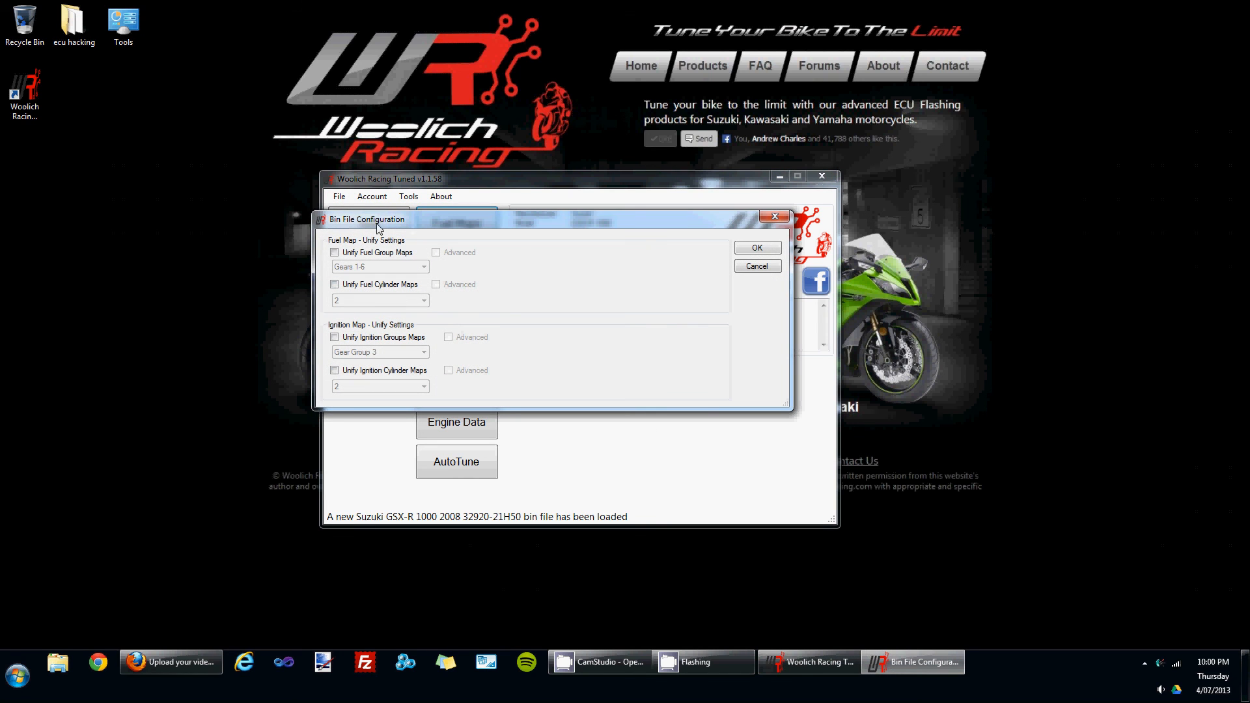
mouse_move(415, 330)
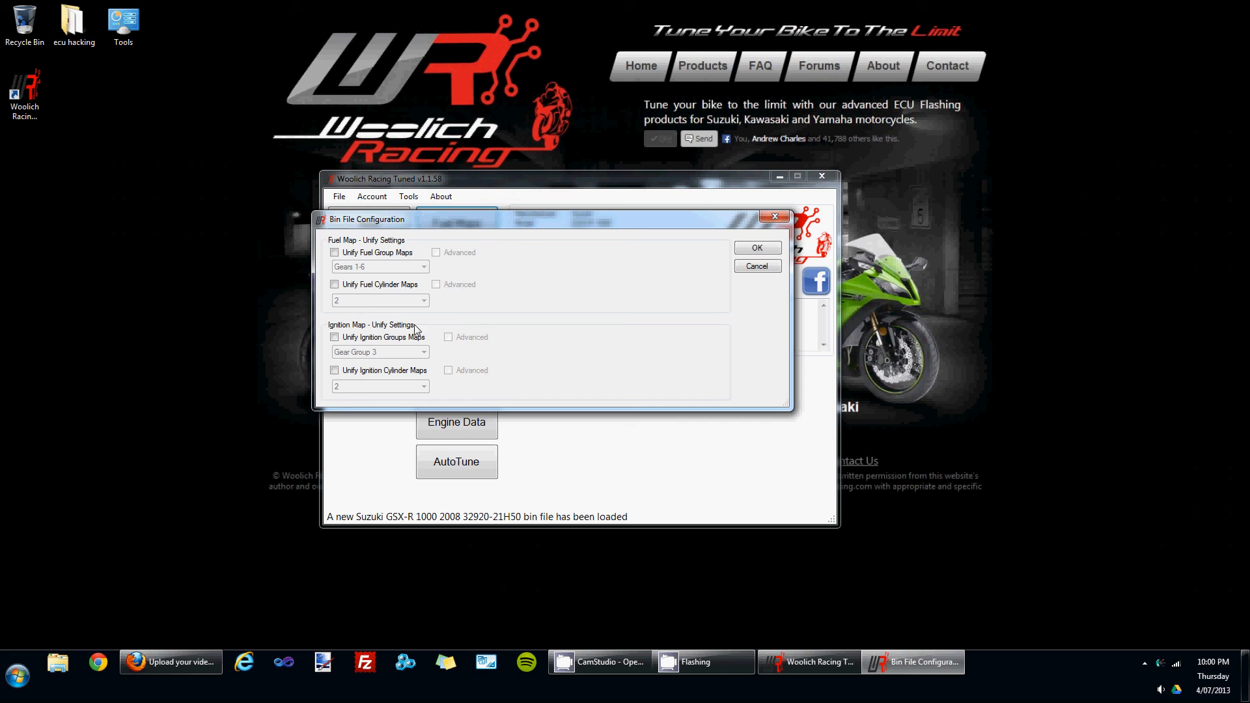